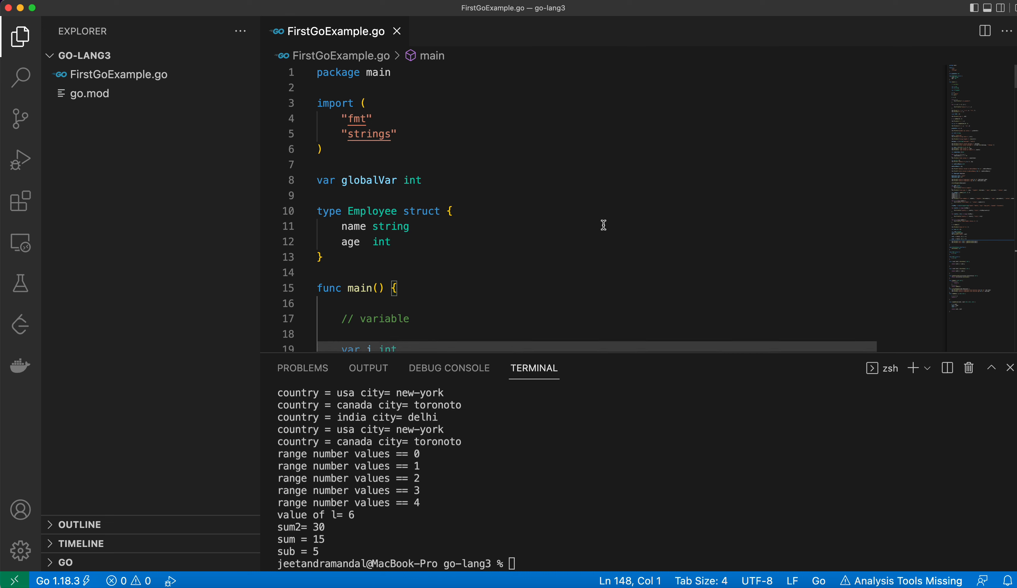
Add "errors" as a new line in the import block of FirstGoExample.go.
scroll(down, 3)
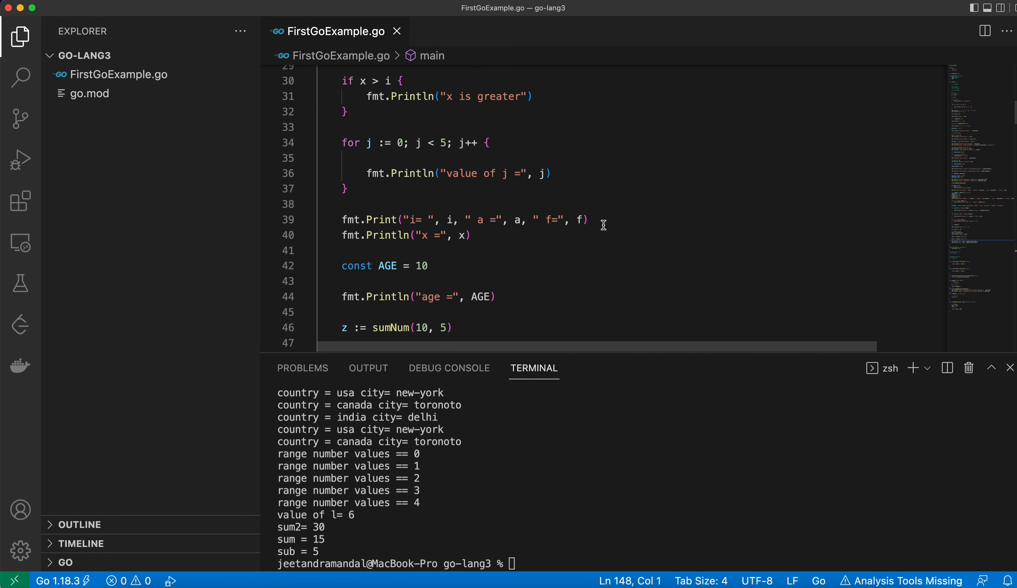
scroll(down, 3)
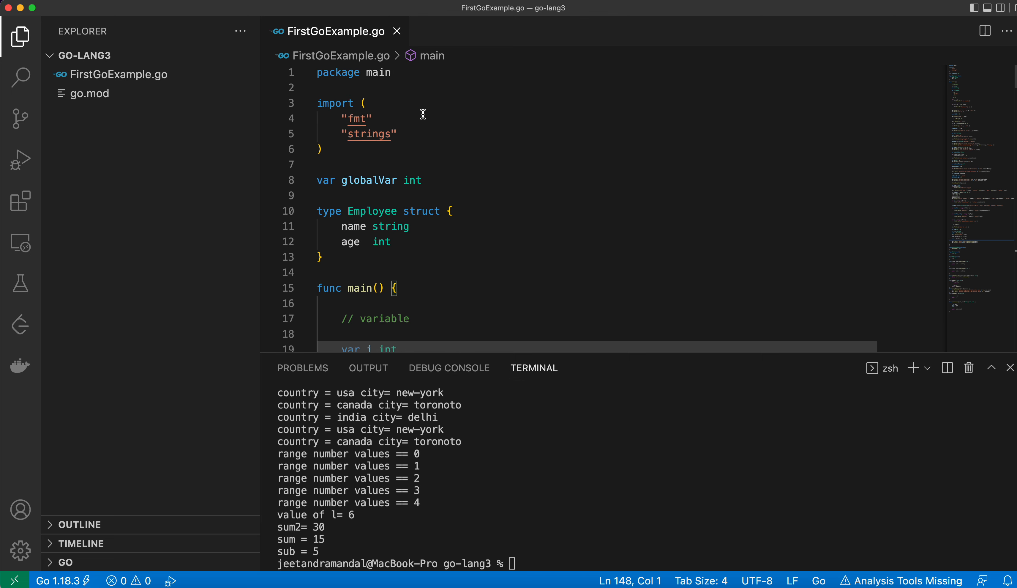
key(Enter)
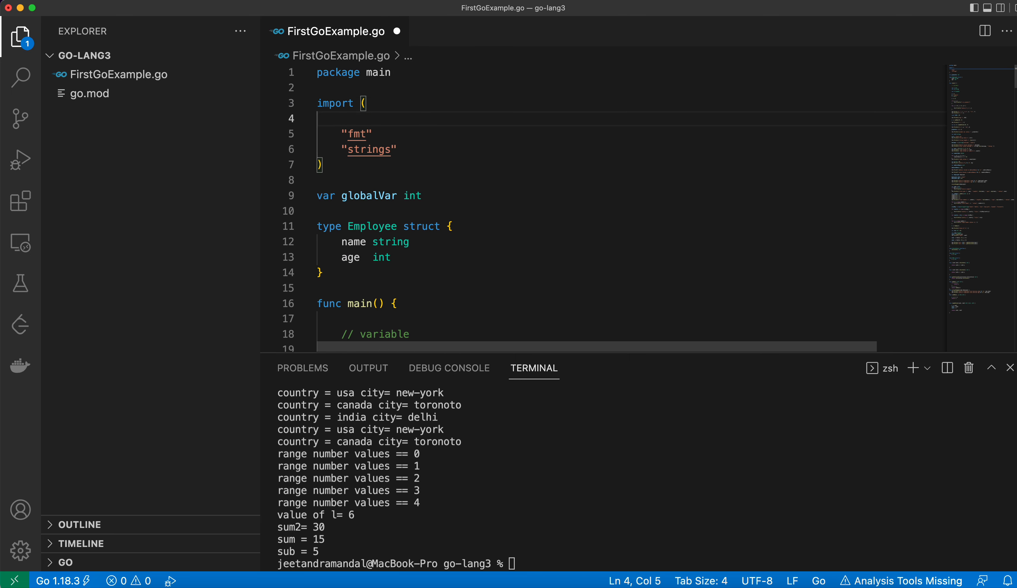
text("errors")
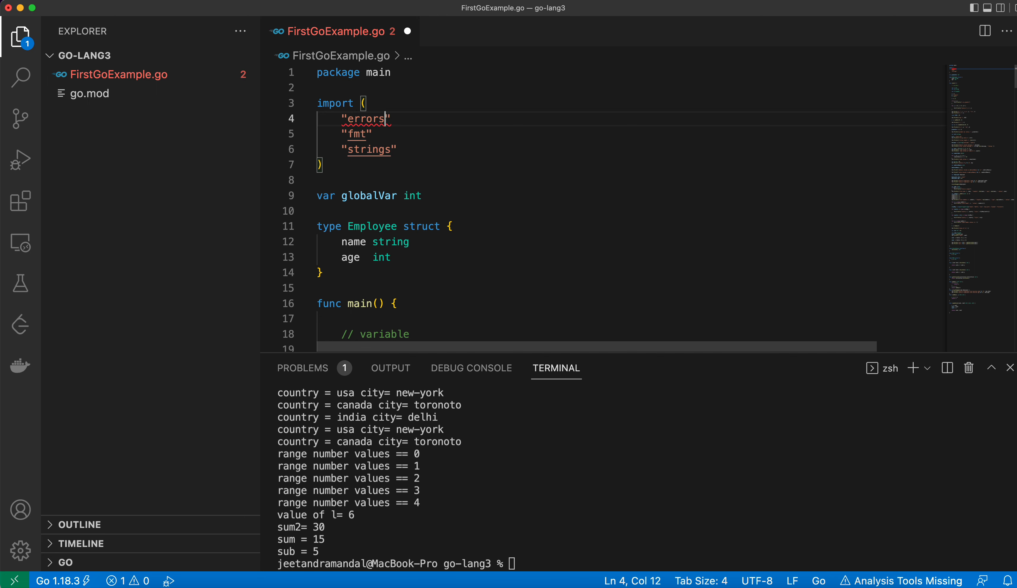
click(321, 164)
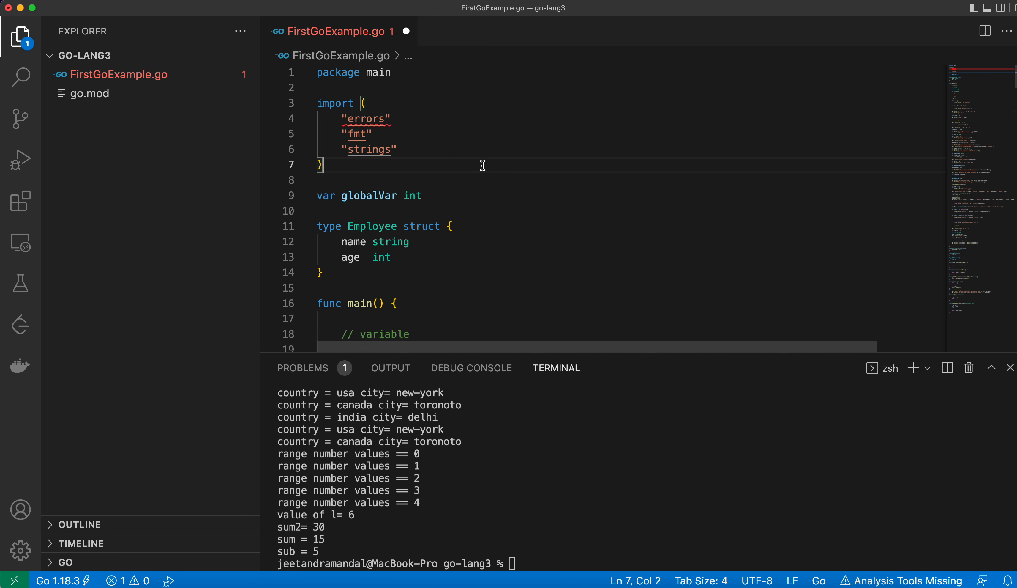
Scroll down to the closing brace of main above the Calculation interface.
scroll(down, 3)
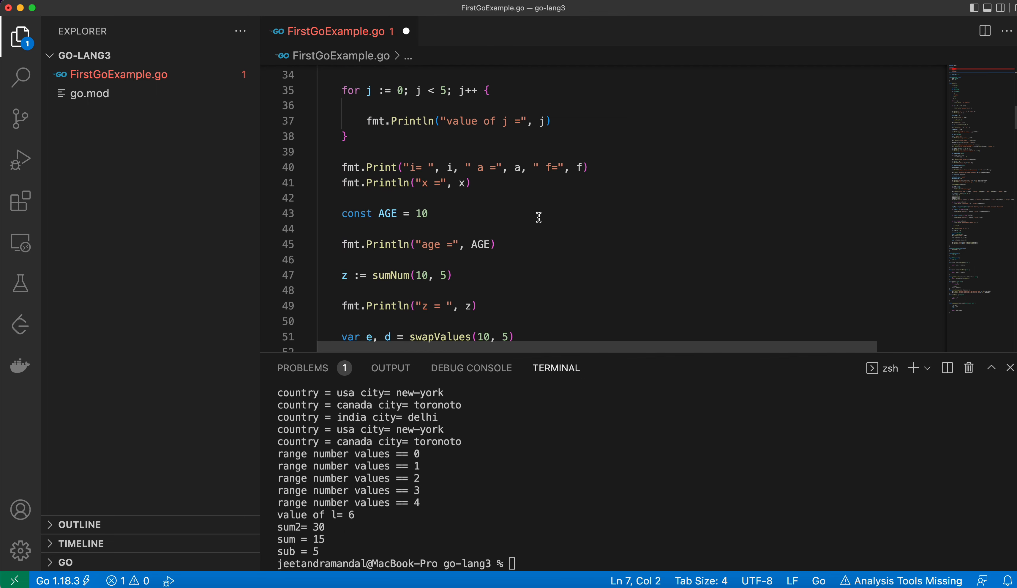
scroll(down, 3)
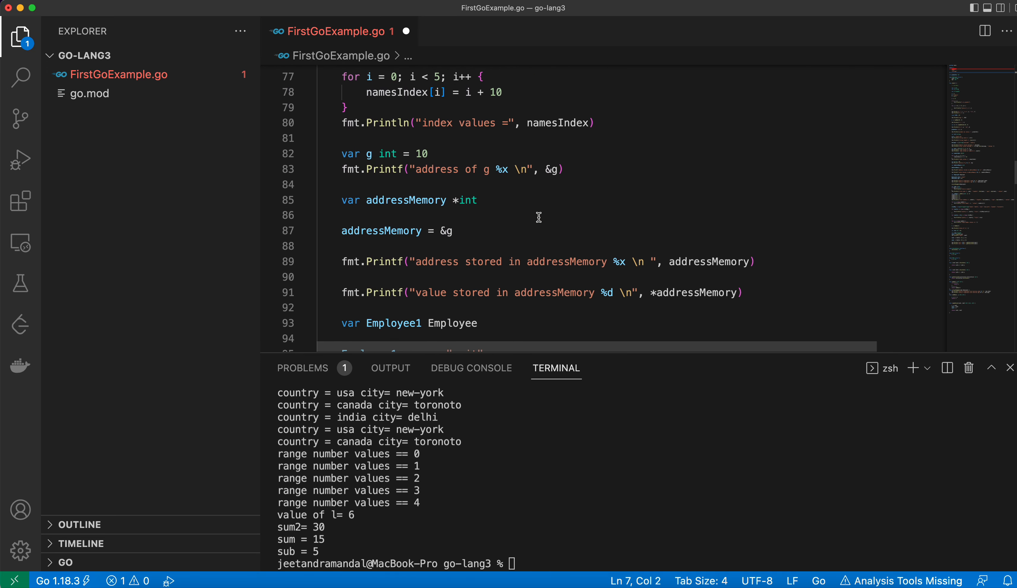
scroll(down, 3)
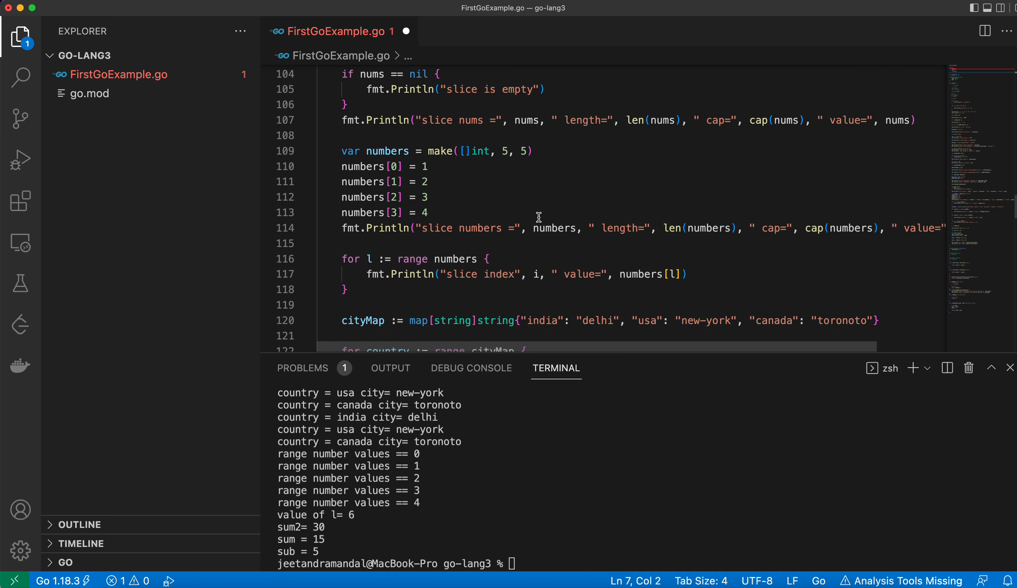
scroll(down, 3)
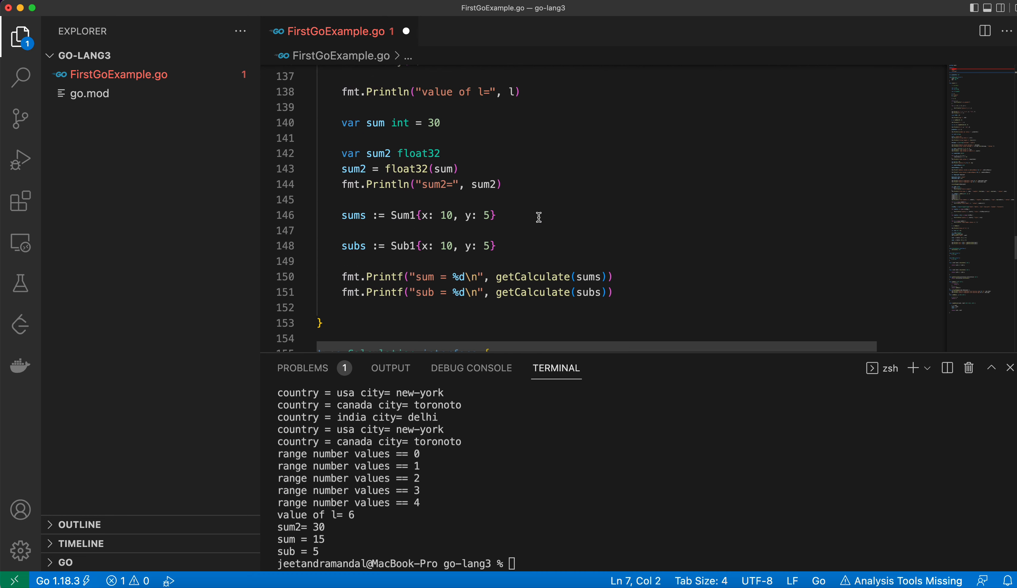
scroll(down, 3)
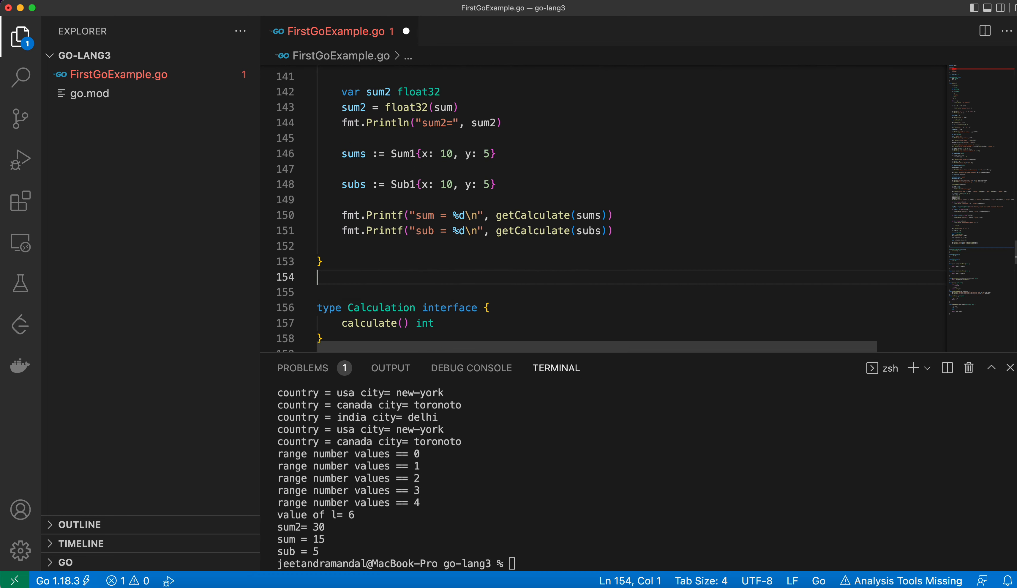
Write the signature func calc(val int) (int, error) { below main.
key(Enter)
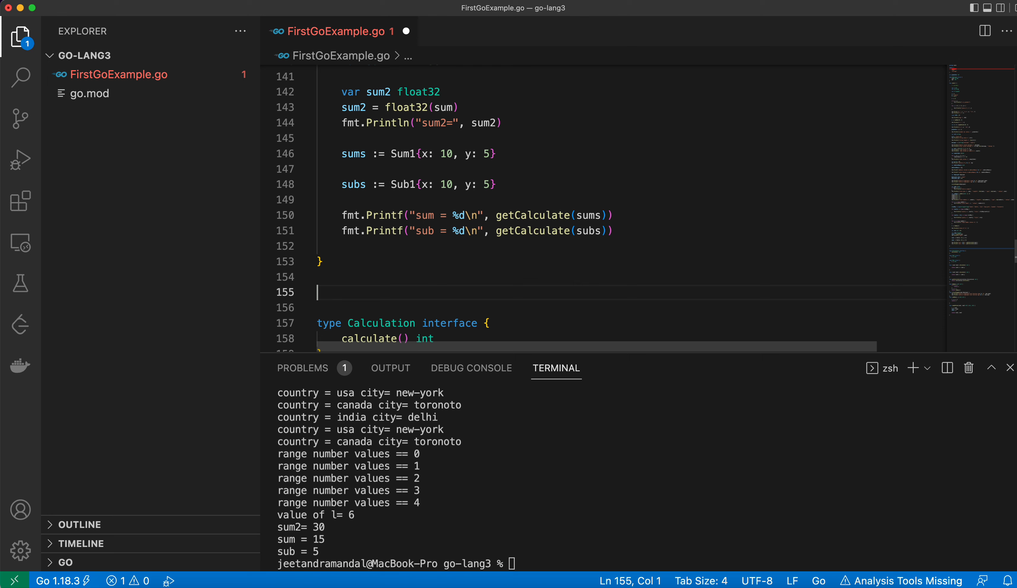
text(func)
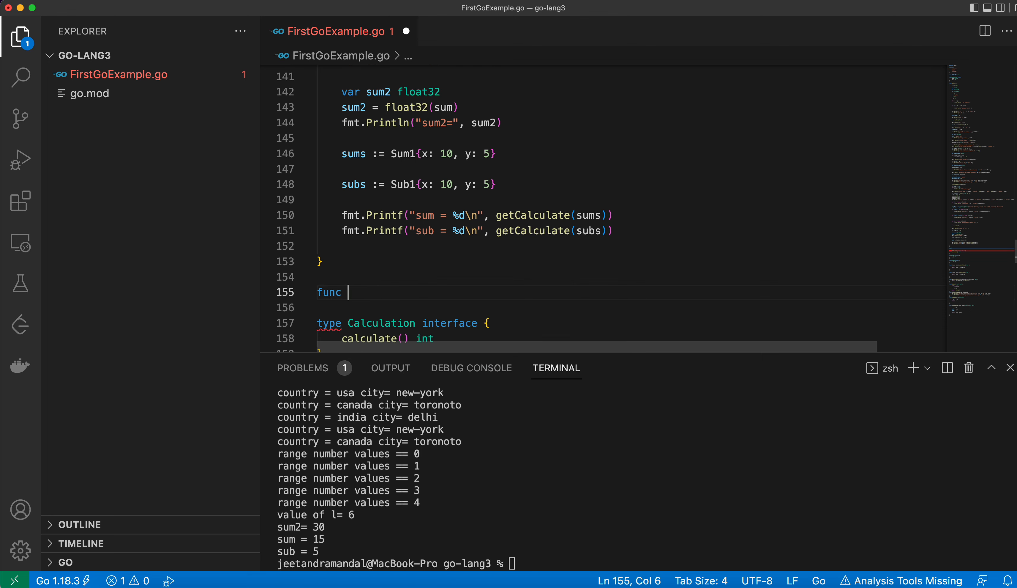
text(calc)
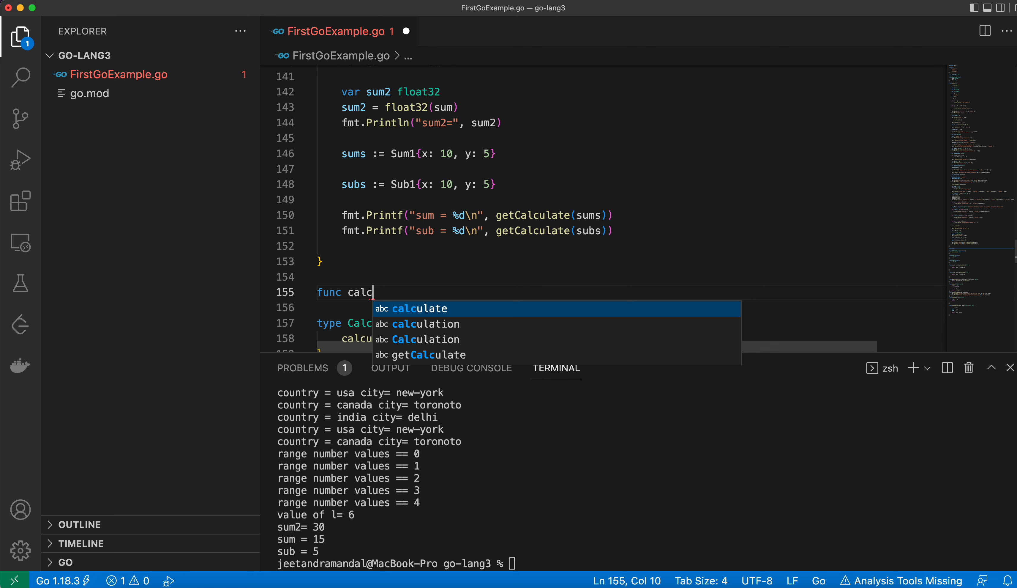
text(())
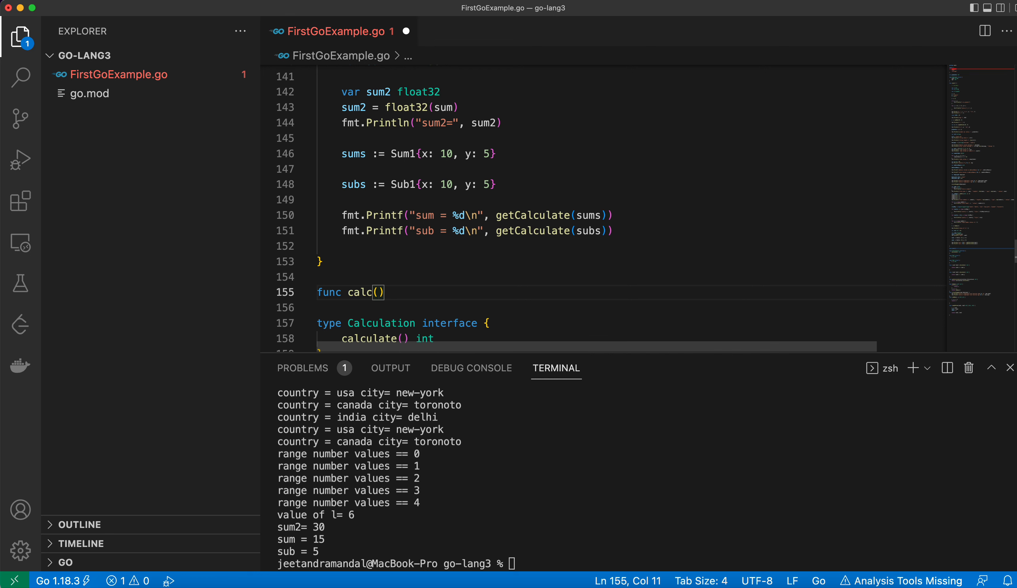
text(val)
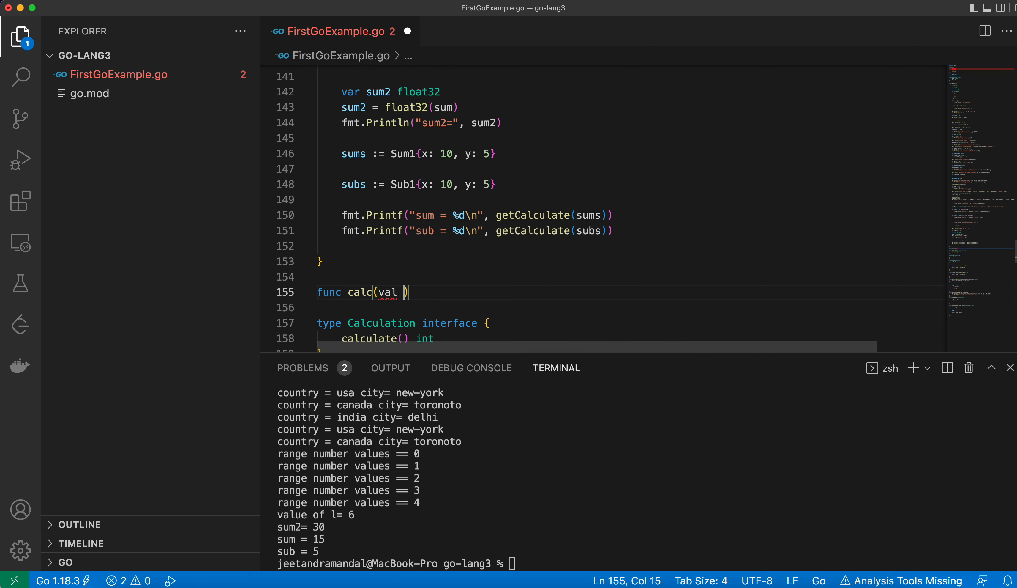
text(int)
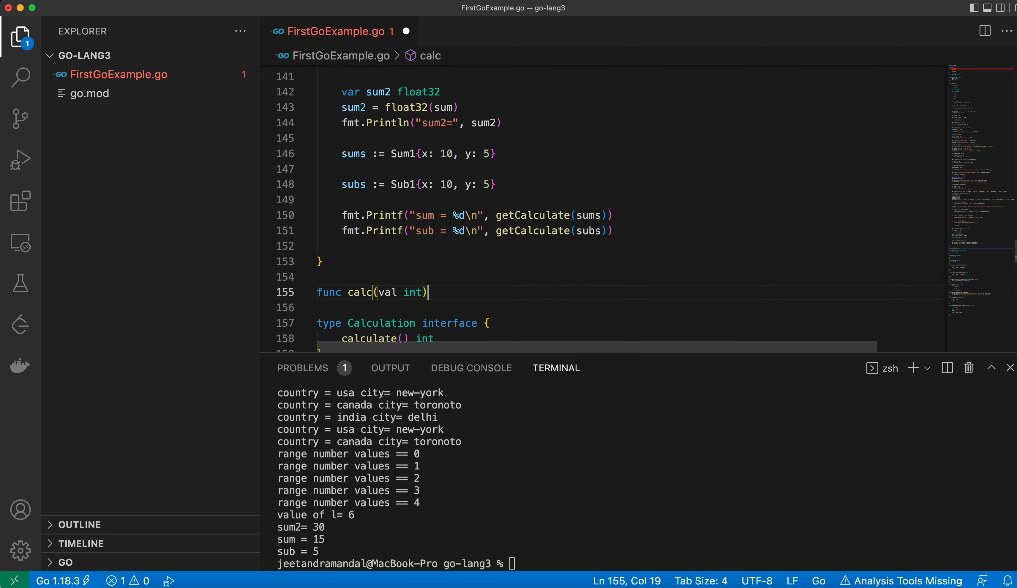
text(())
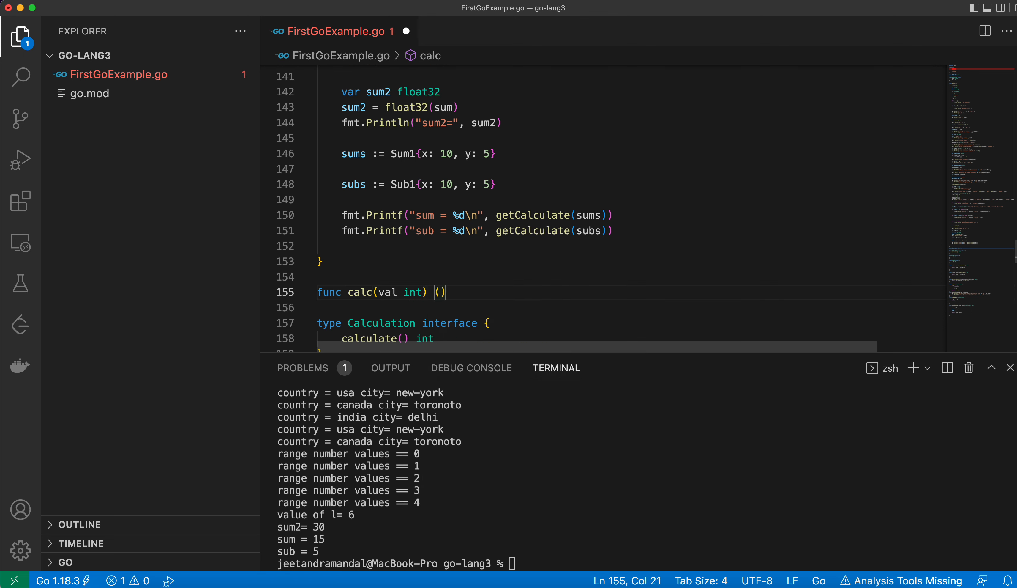
text(int.)
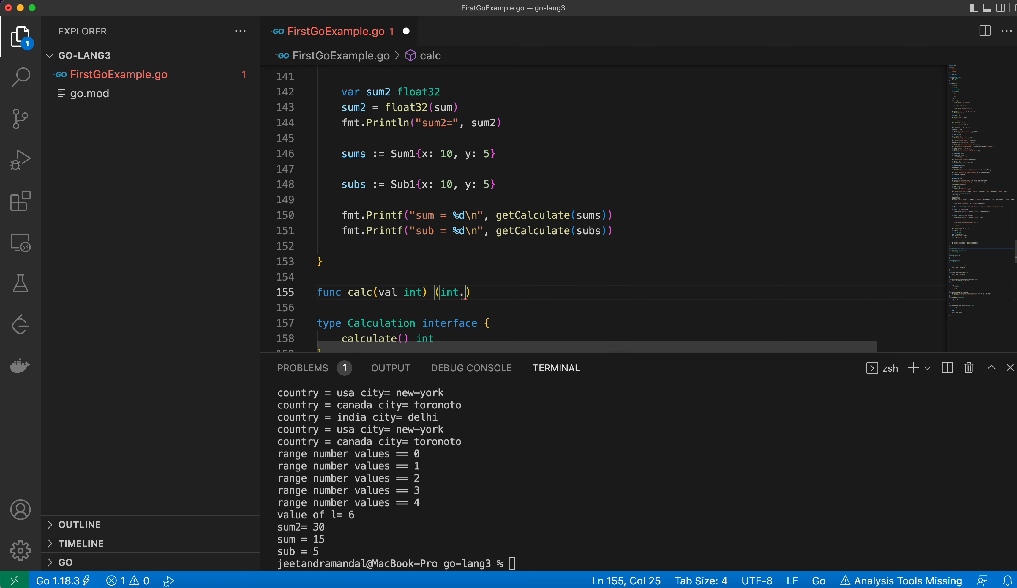
text(error)
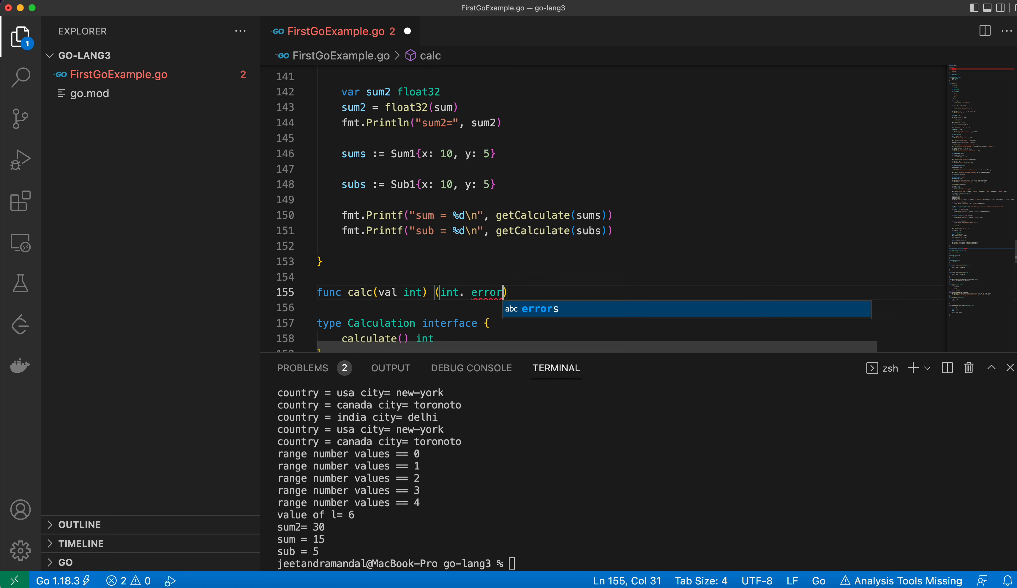
text({)
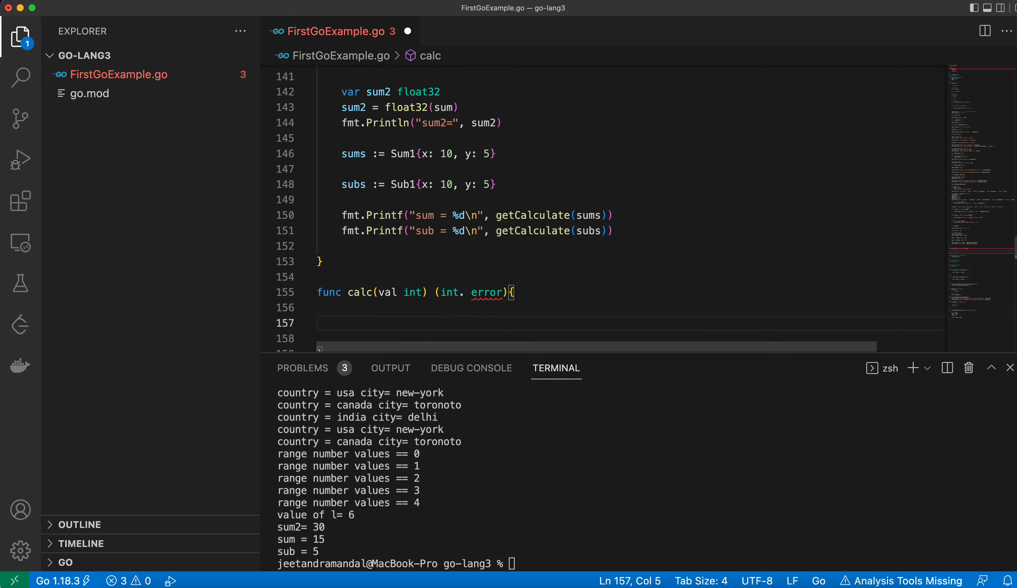
Start an if val < 0 { block inside calc.
text(if)
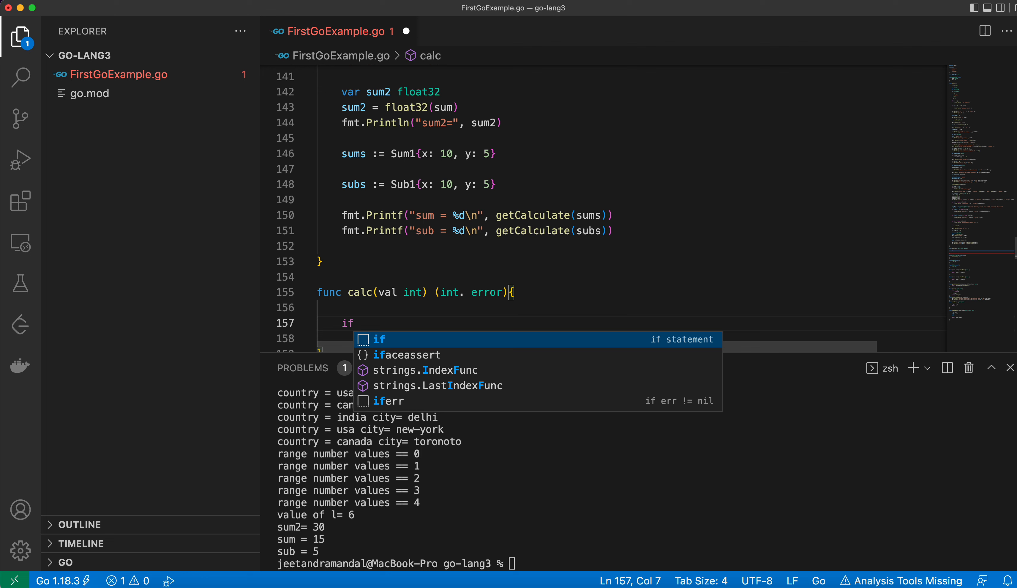
text(val)
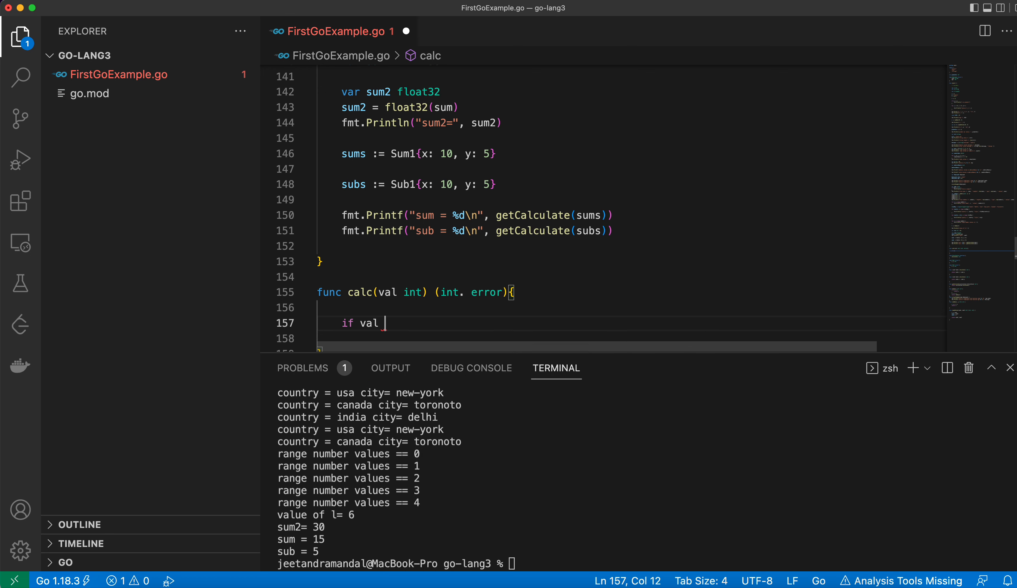
text(< 0)
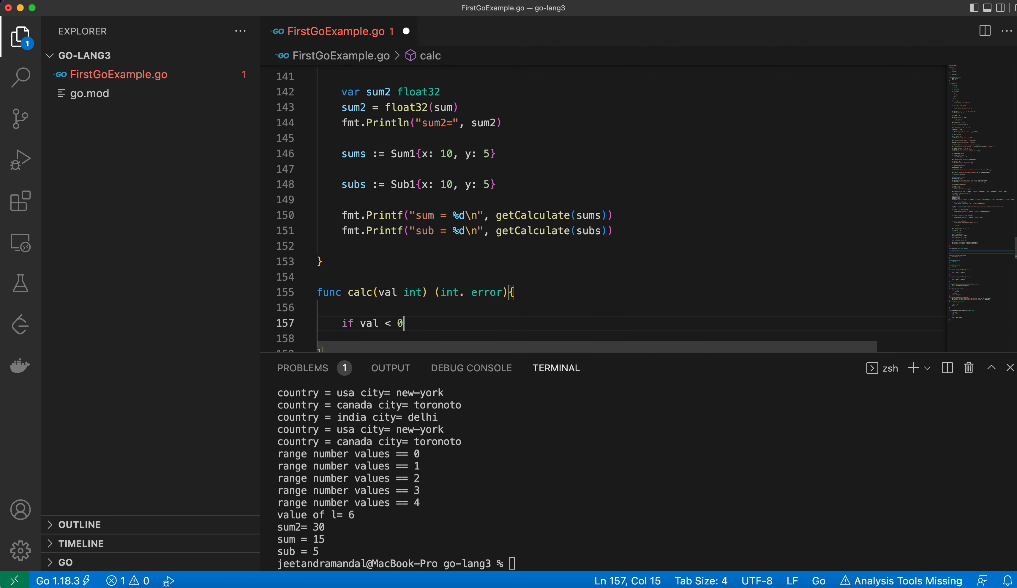
text({)
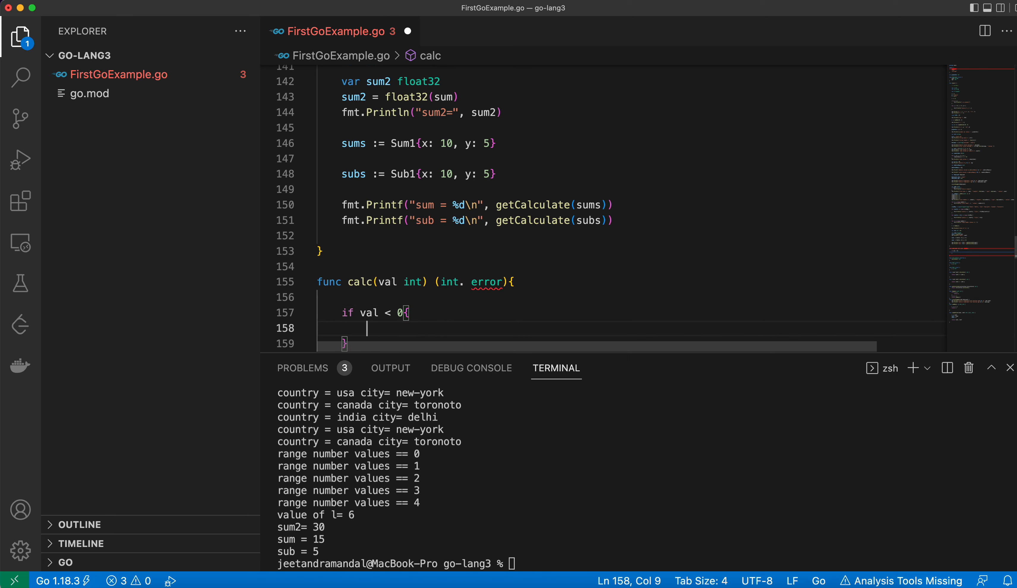
text(e)
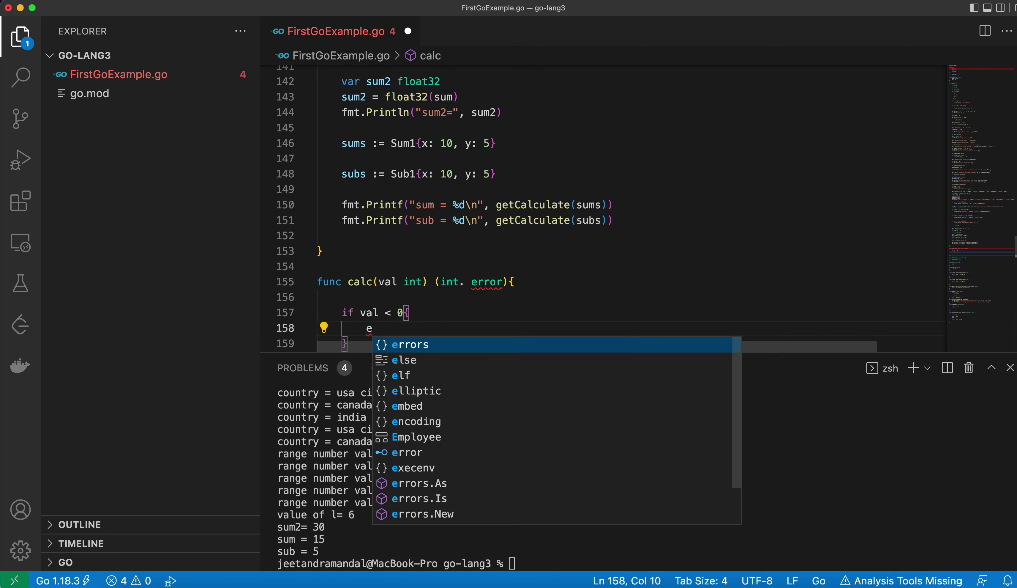
Begin the early return as return 0, erro inside the negative check.
text(ret)
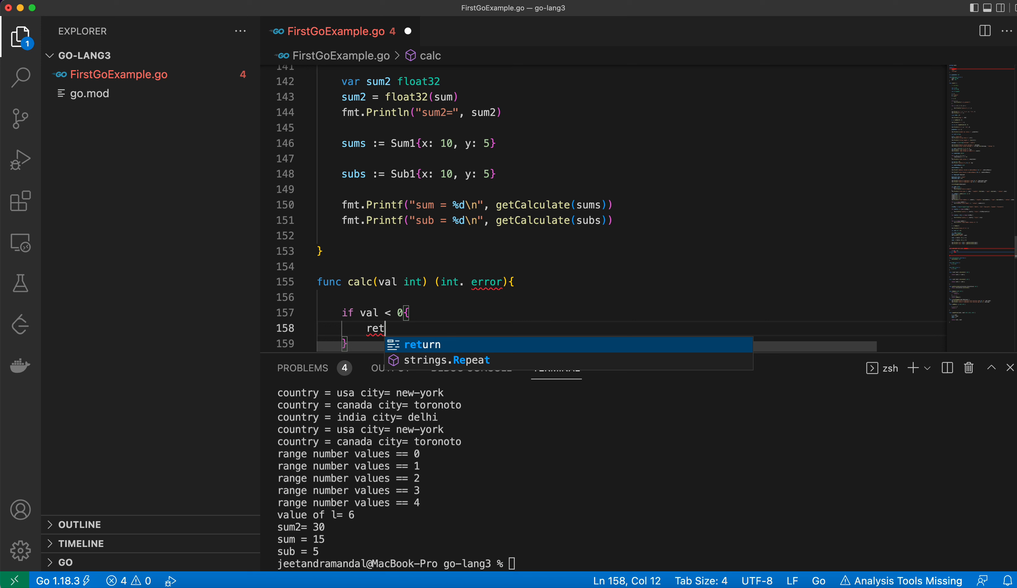
key(Tab)
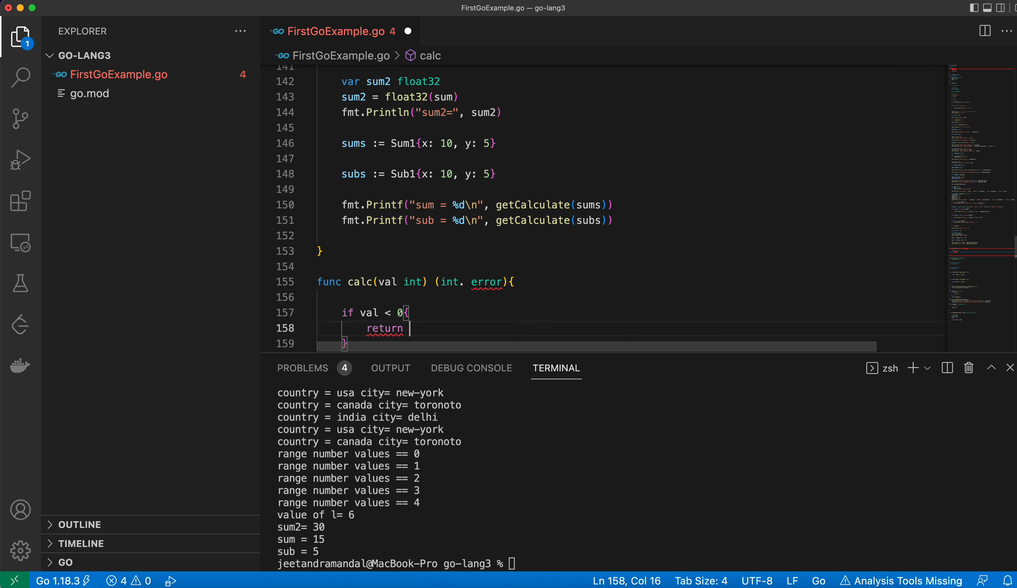
text(0, e)
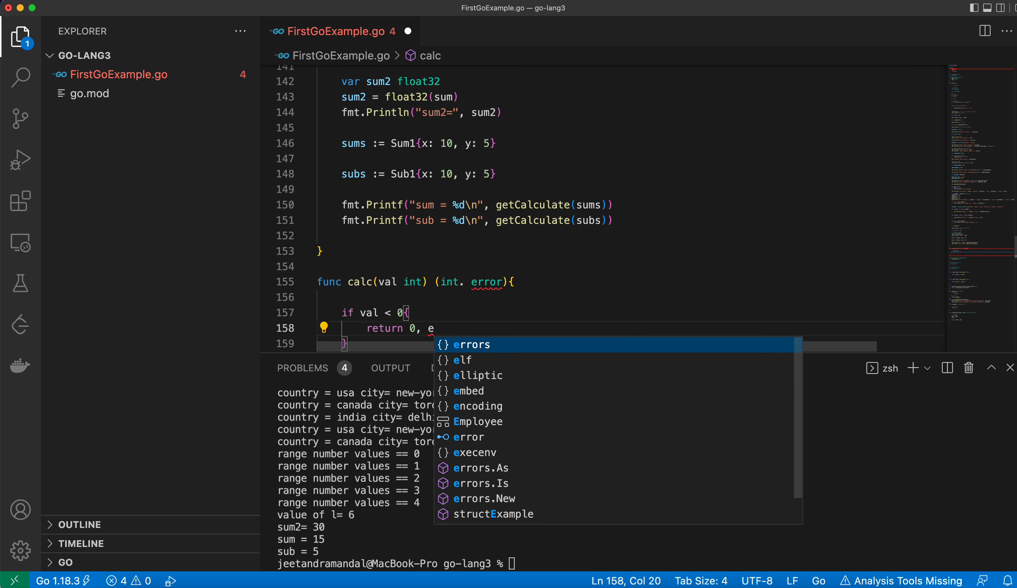
text(rroe)
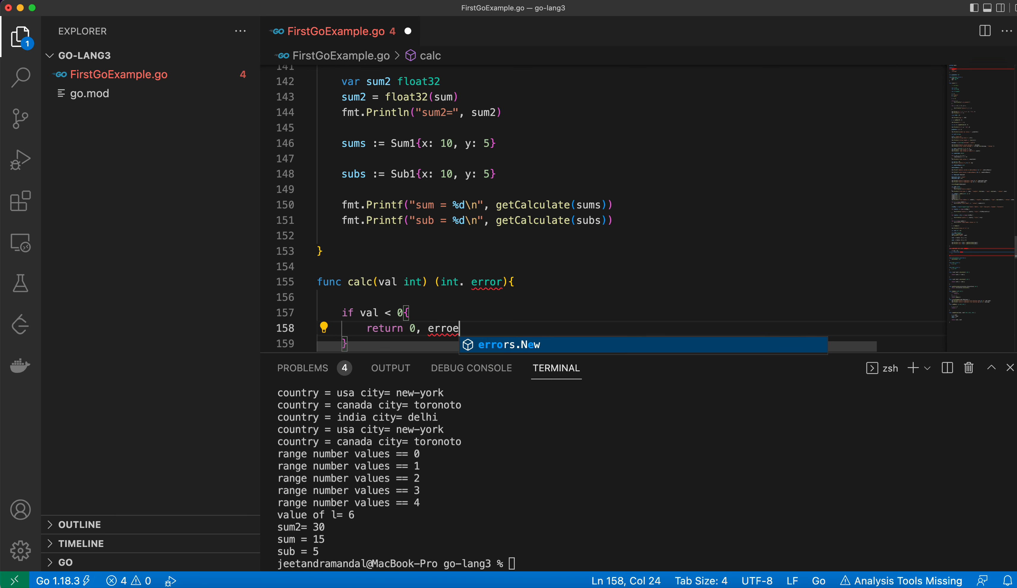
key(Backspace)
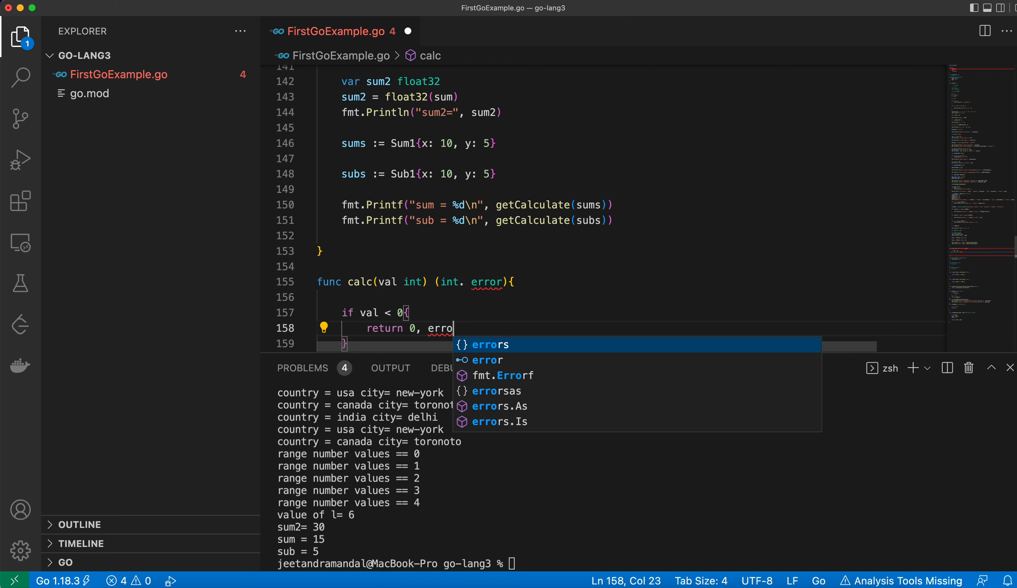
Complete the return as errors.New(" Negative less than zero values not allowed here").
text(rs)
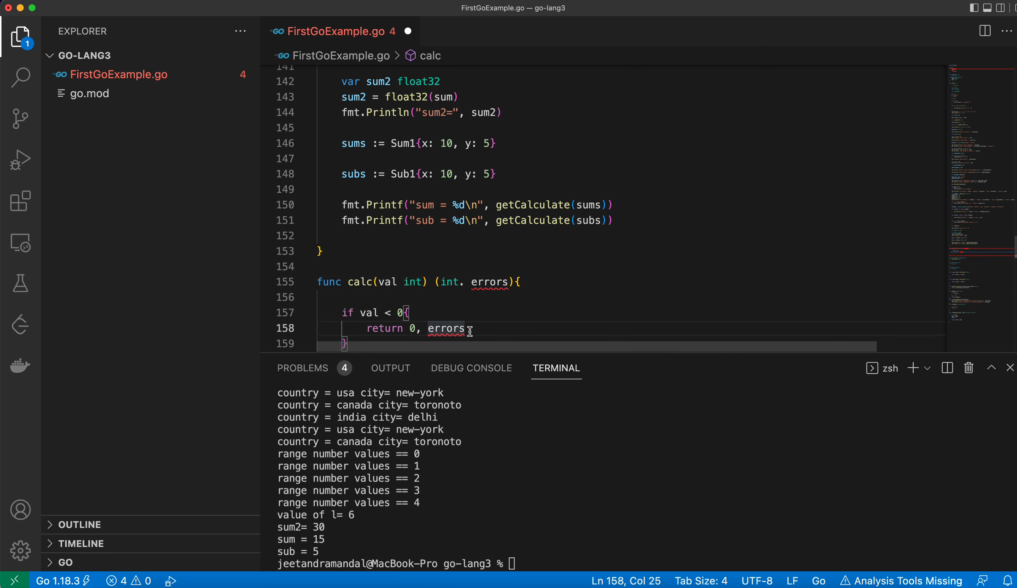
text(.New()
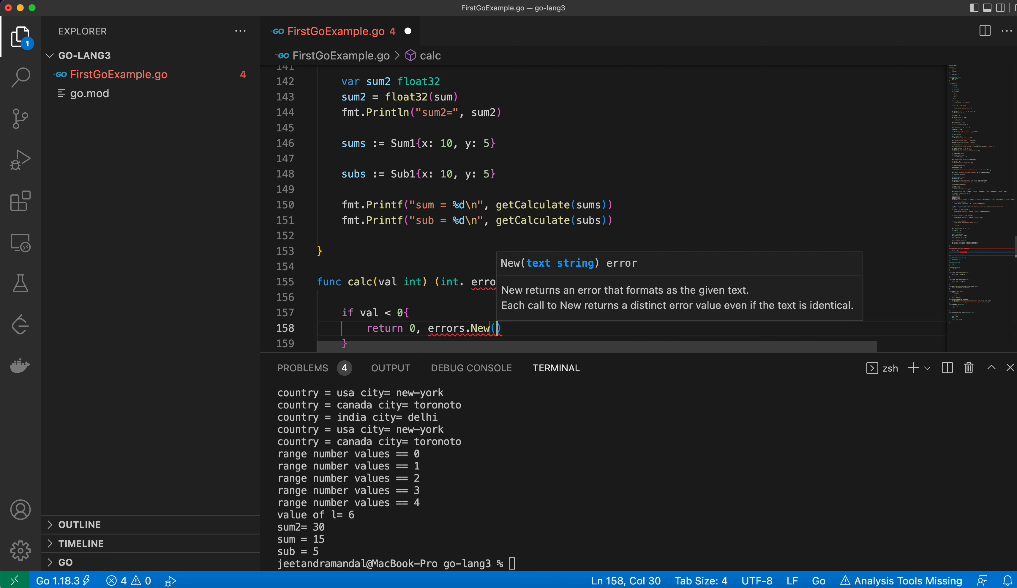
text("")
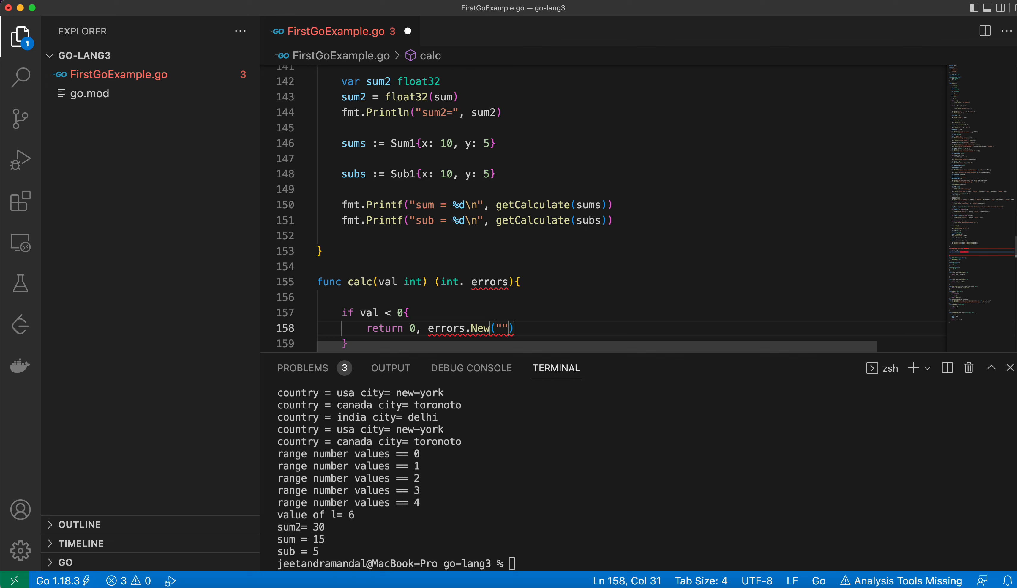
mouse_move(501, 308)
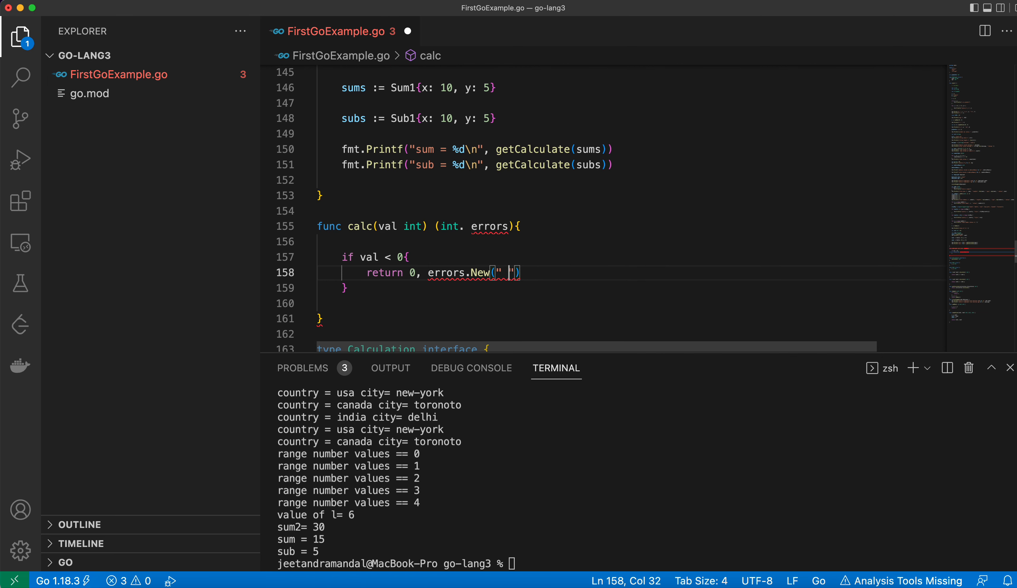
text(Negative less than)
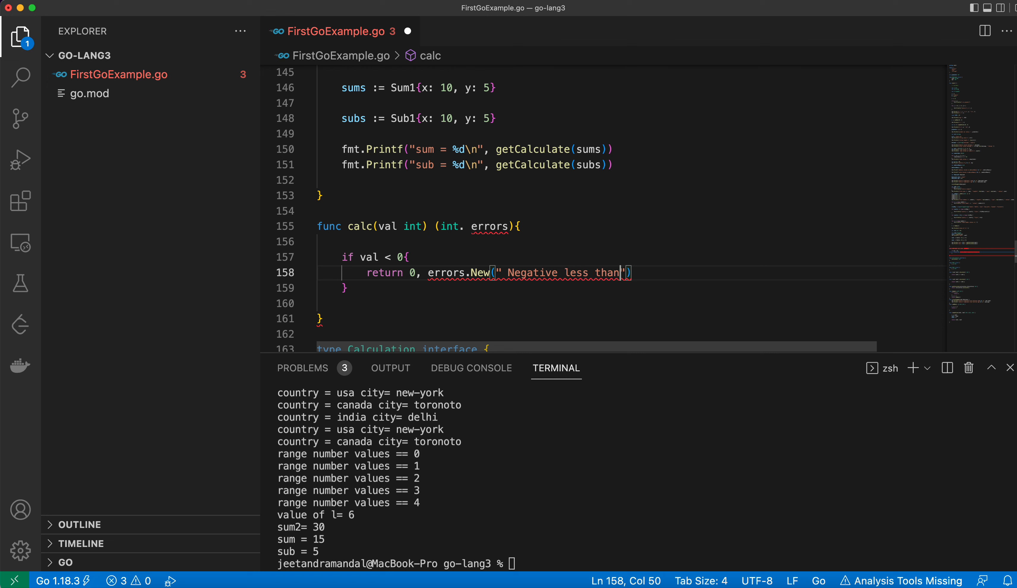
text(zero values not allowed he)
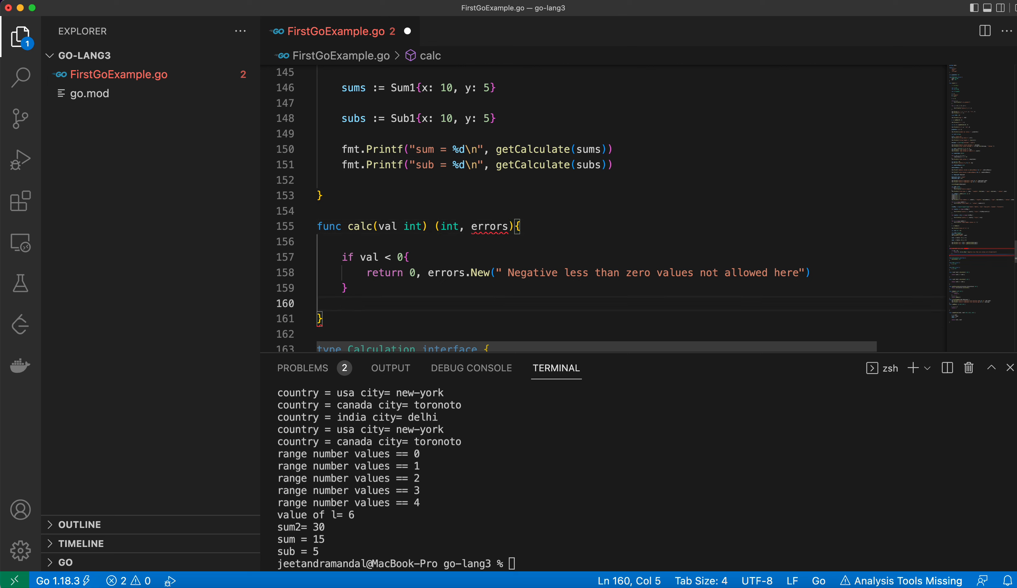
Add return val * val after the if block in calc.
text(return)
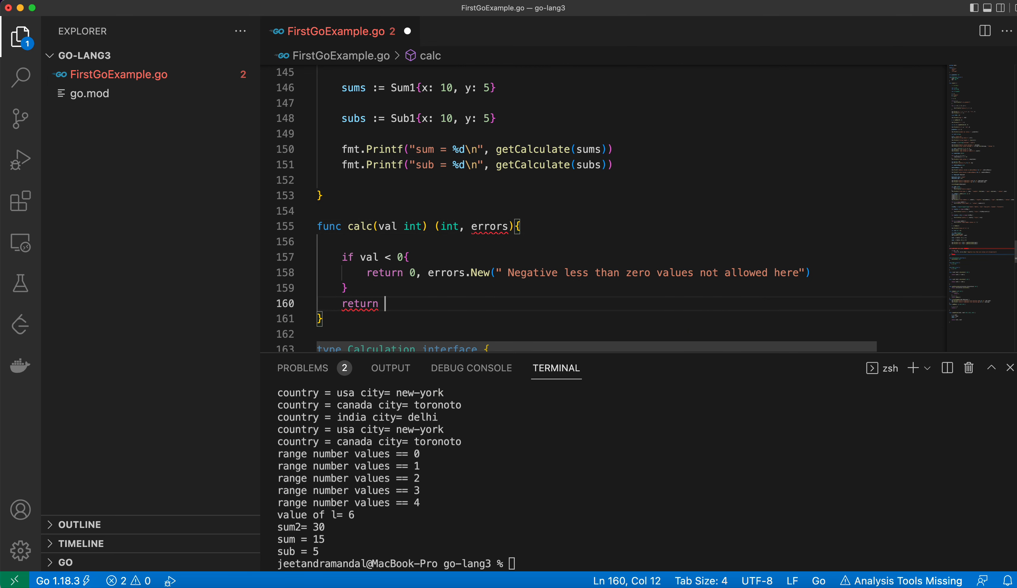
text(val *)
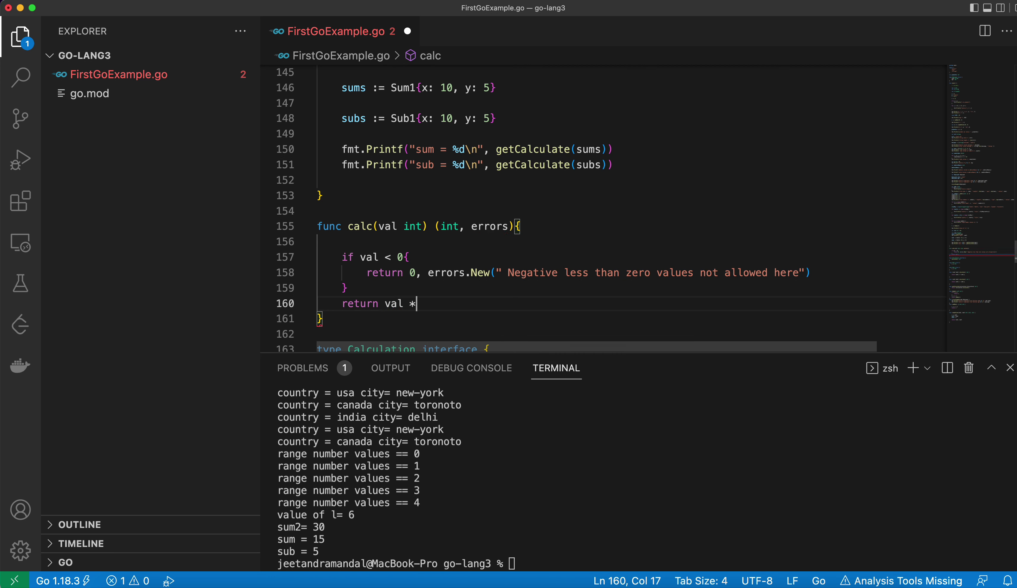
text(val)
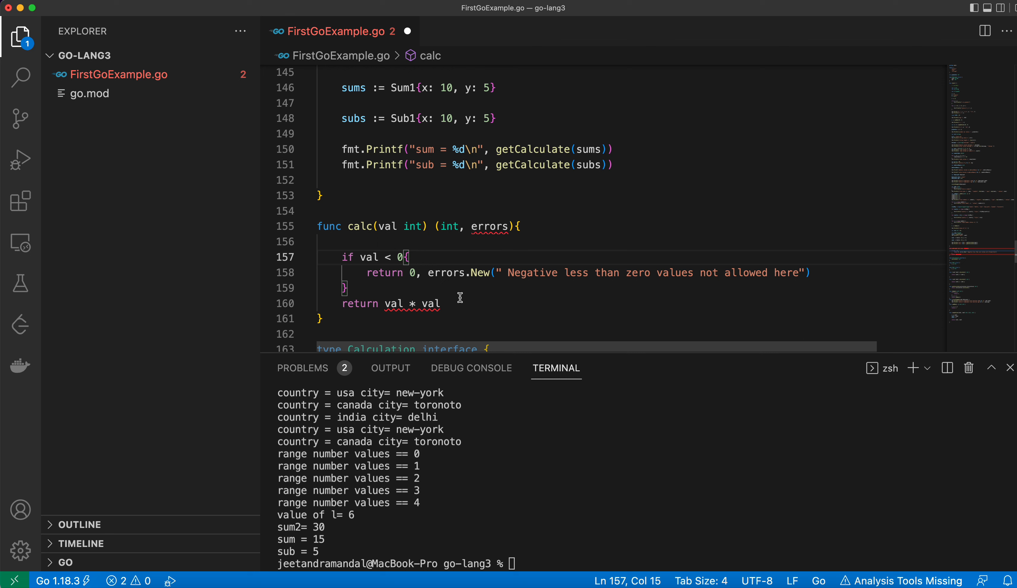
mouse_move(442, 248)
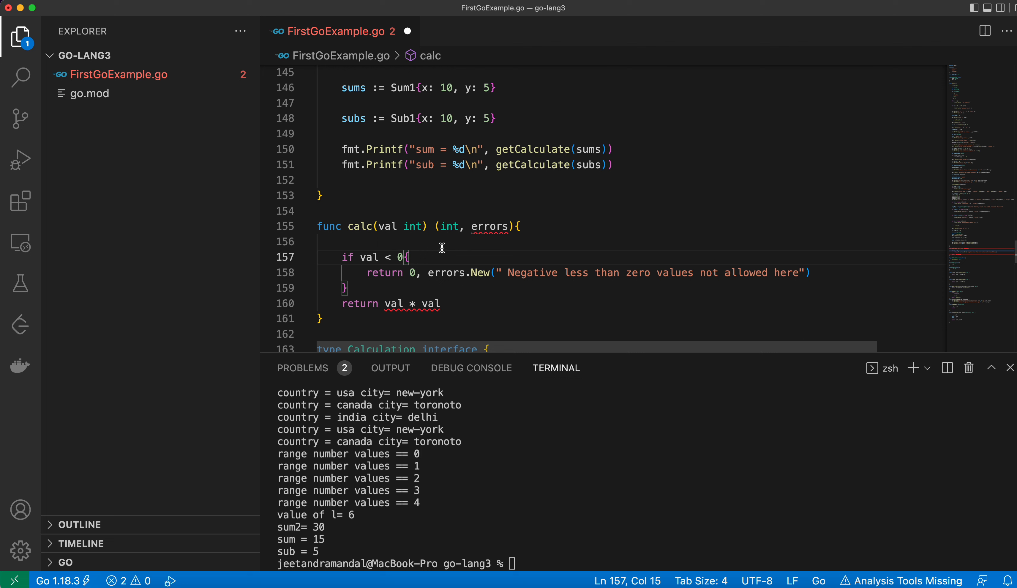
mouse_move(395, 235)
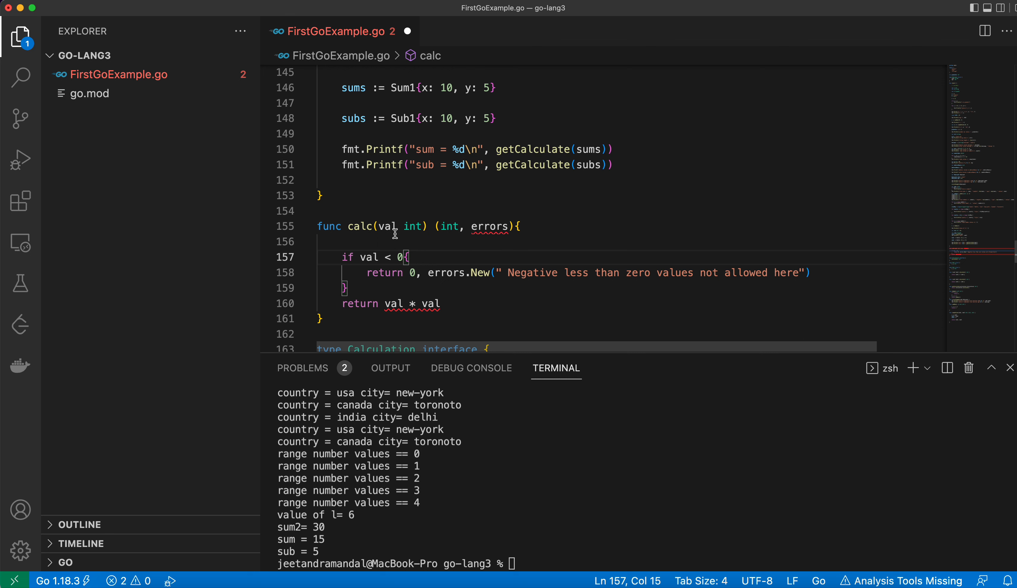
mouse_move(414, 243)
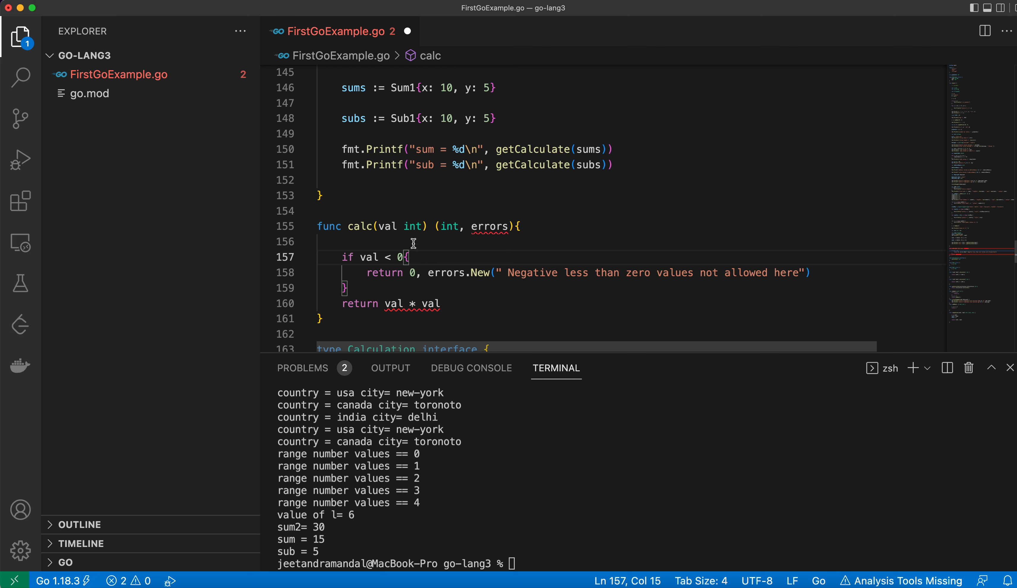
mouse_move(485, 260)
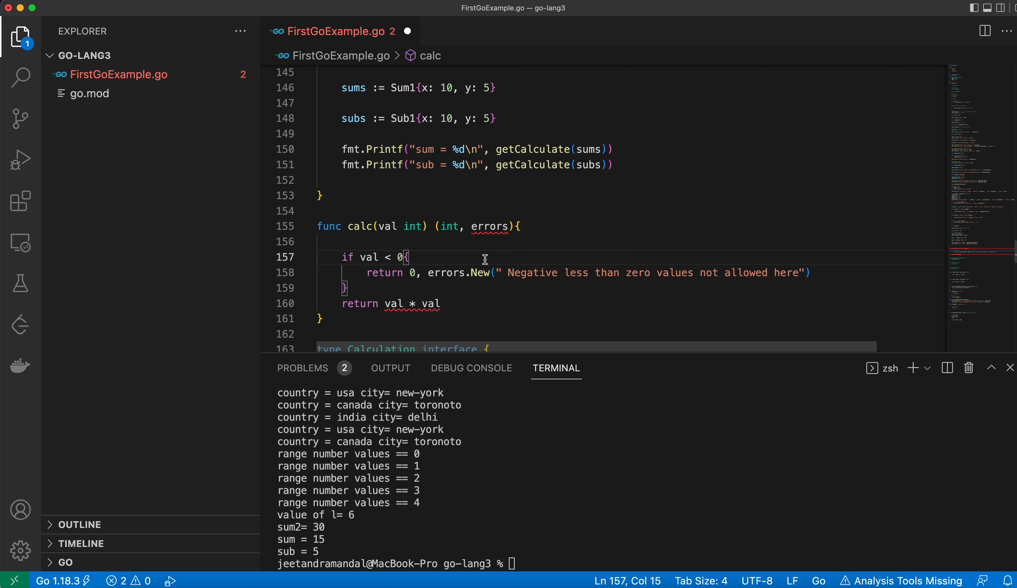
mouse_move(502, 227)
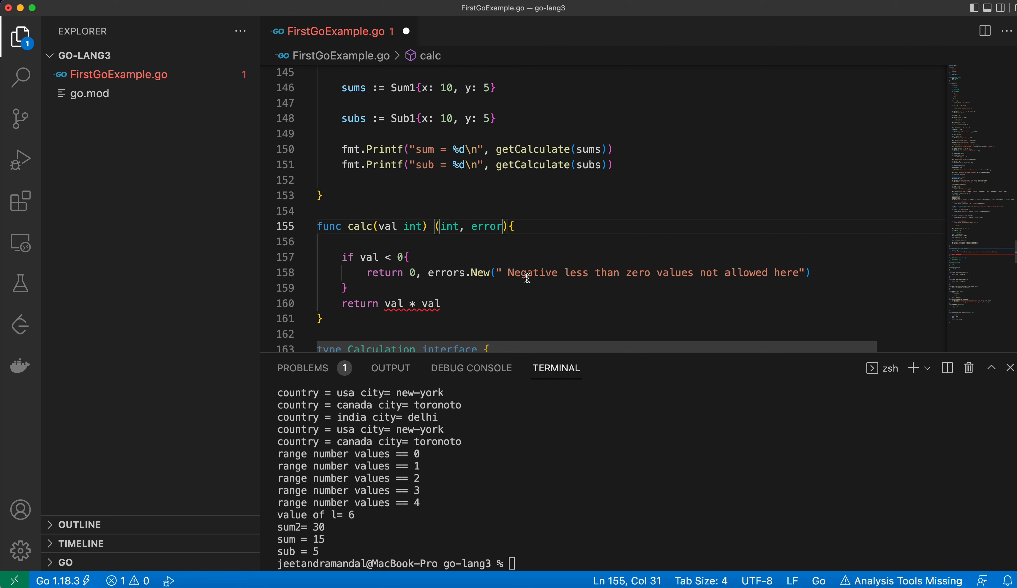
mouse_move(434, 311)
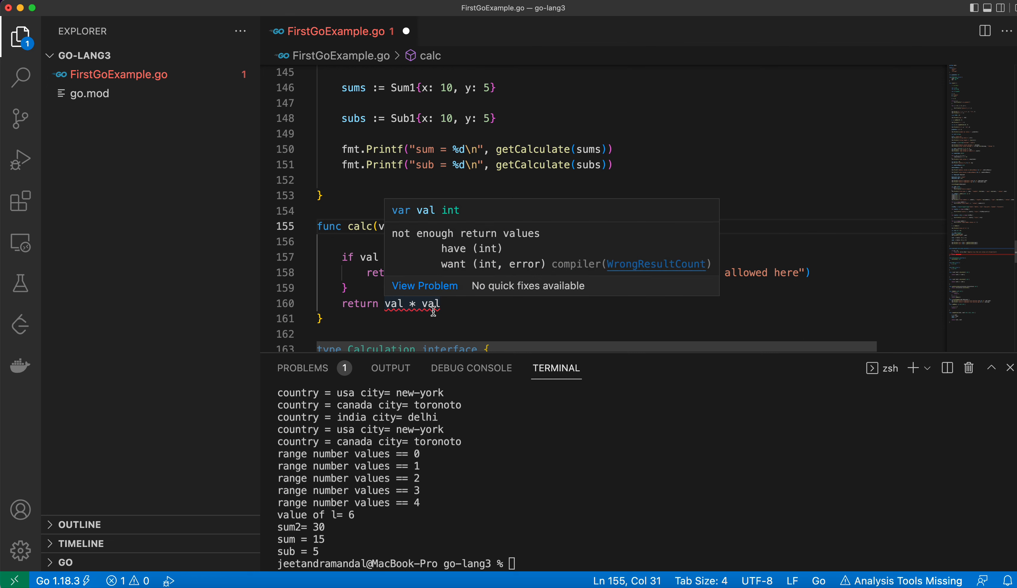
Append , nil to calc's final return so it reads return val * val, nil.
text(,)
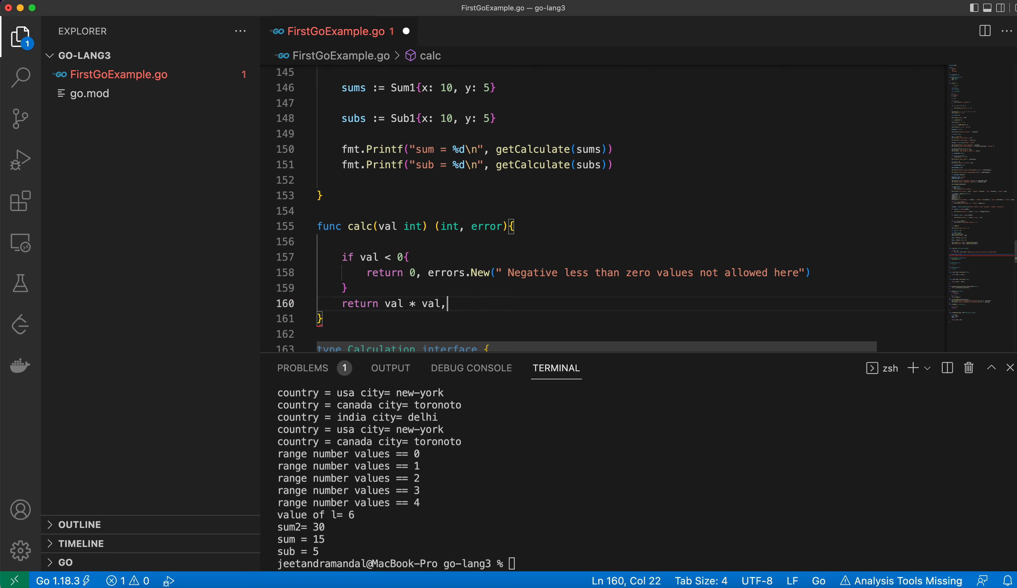
text(nl)
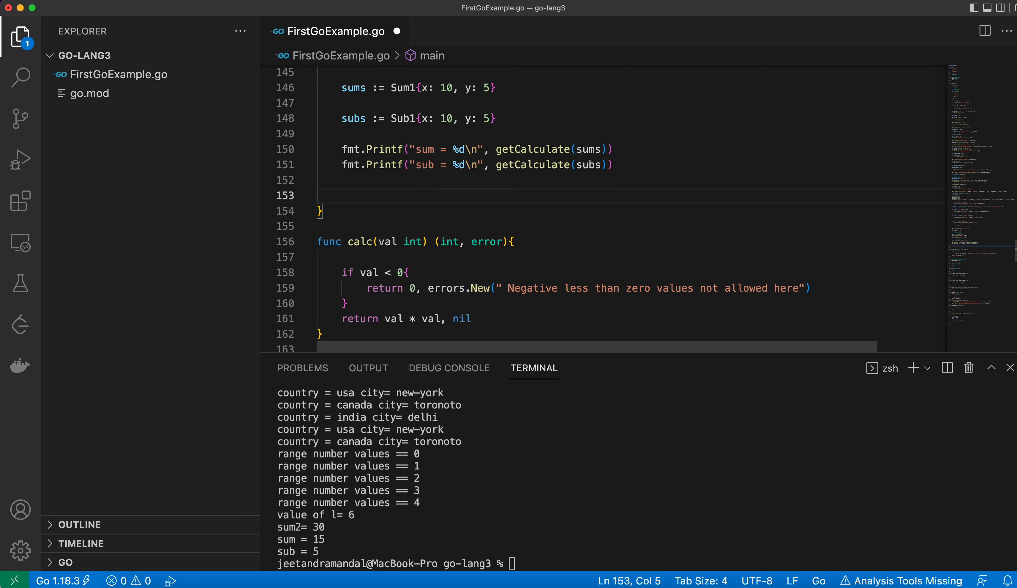
mouse_move(402, 188)
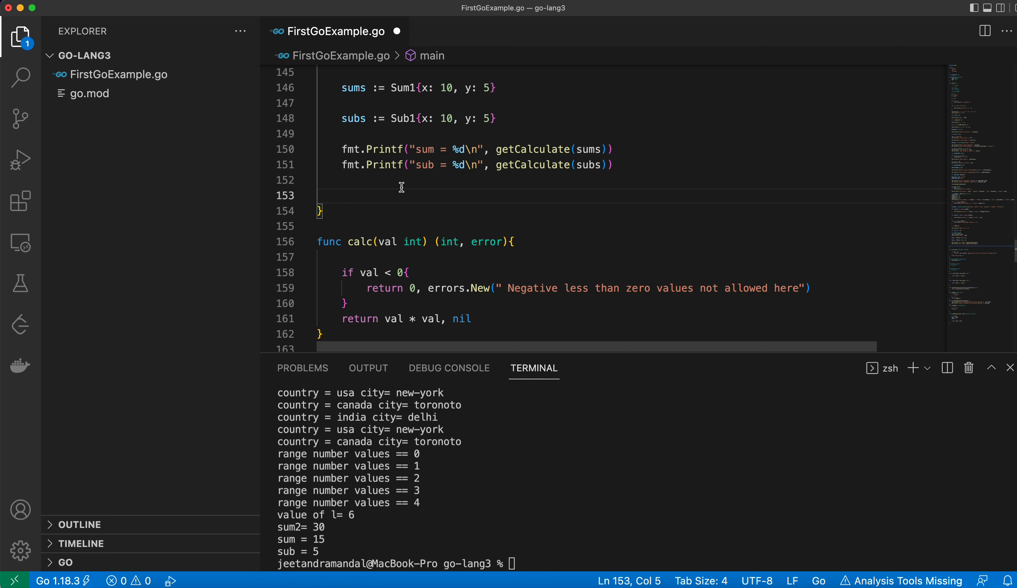
In main, assign result, err := calc(-5) and begin an if line below it.
text(result, e)
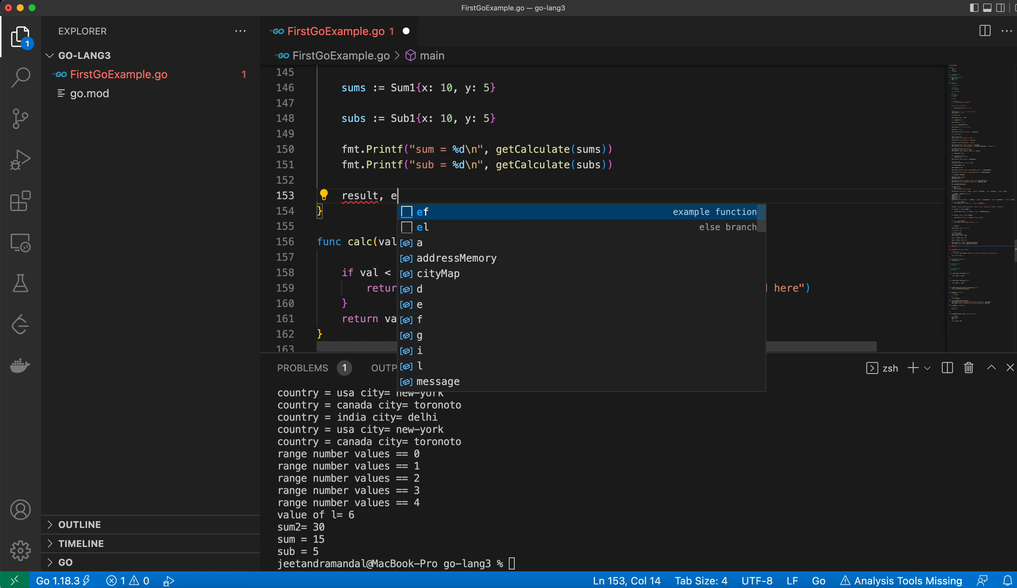
text(rr :)
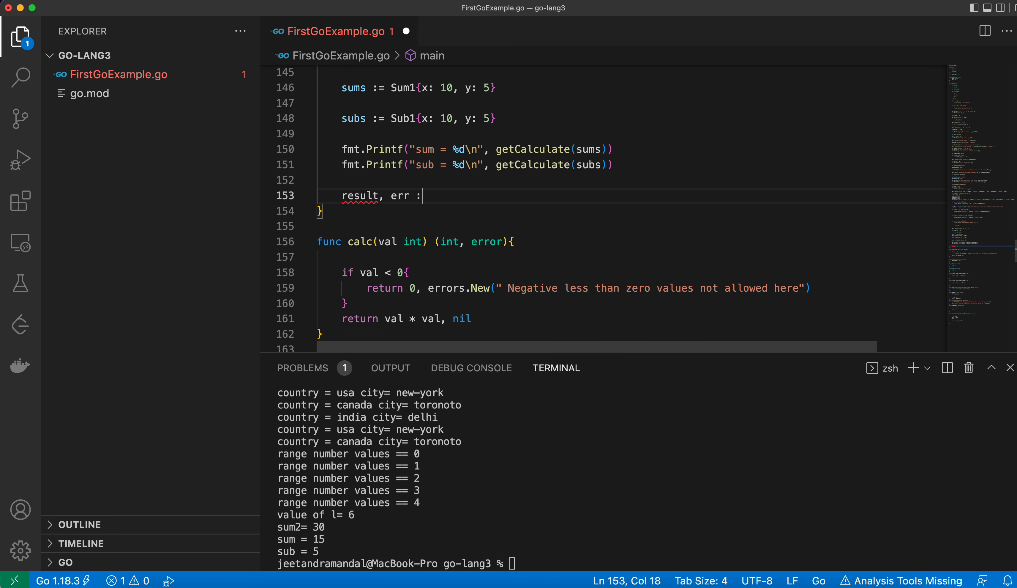
text(=)
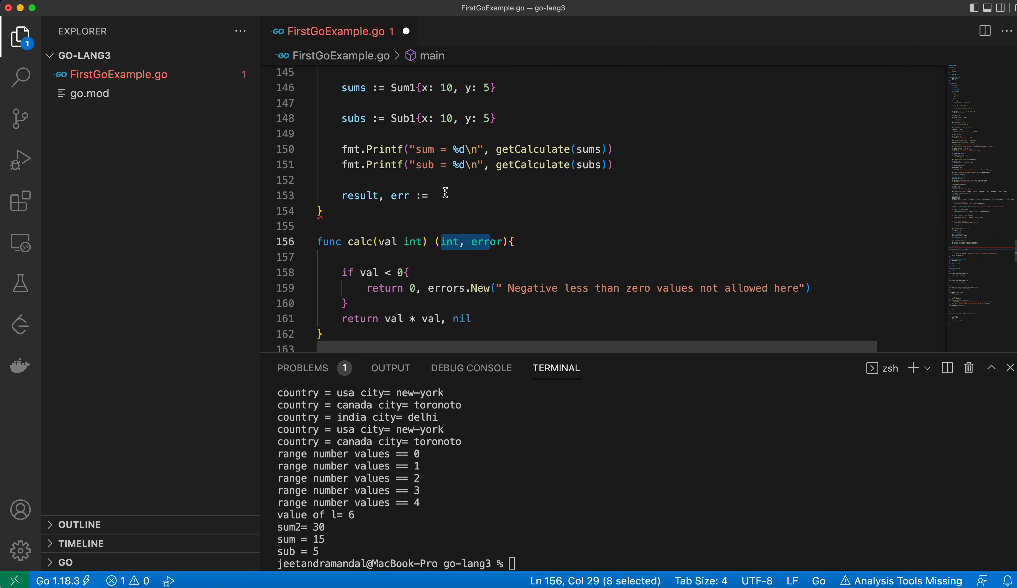
click(445, 195)
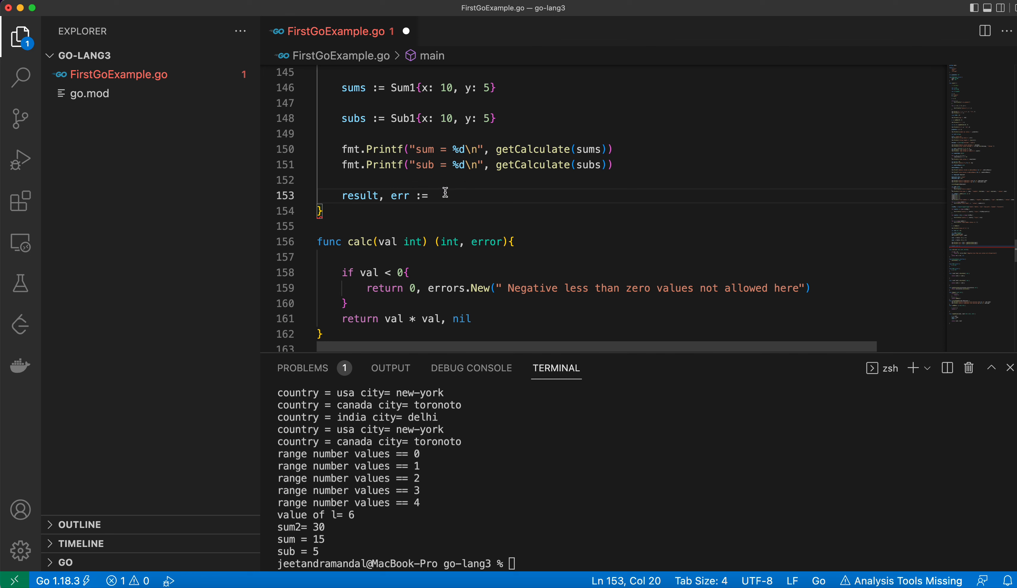
text(calc()
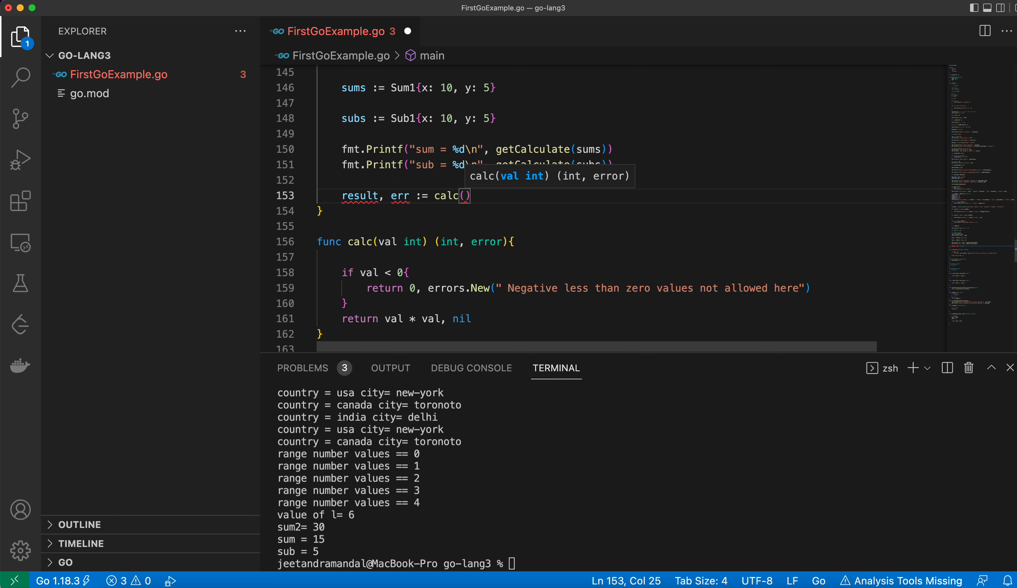
text(-5)
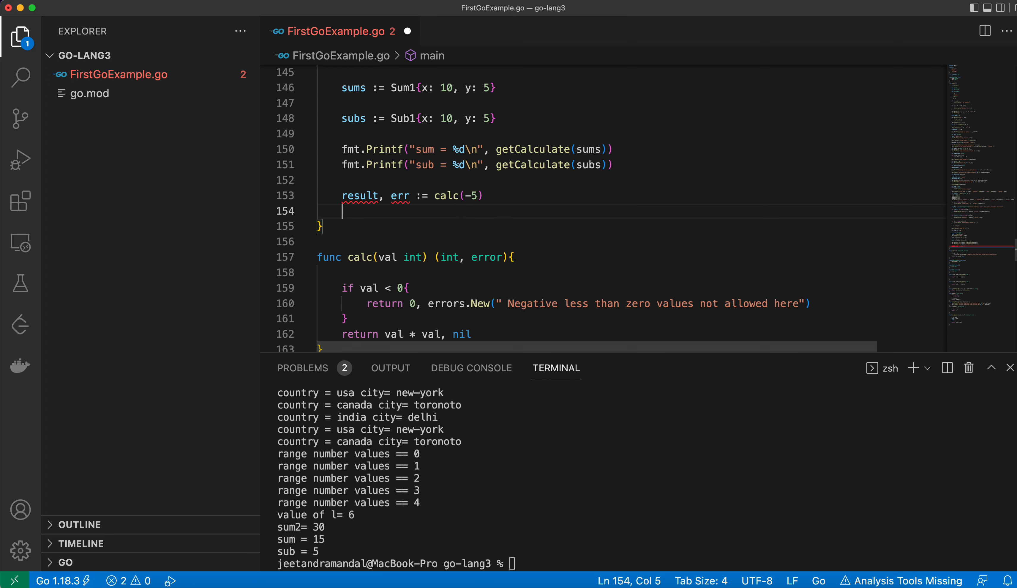
text(if err)
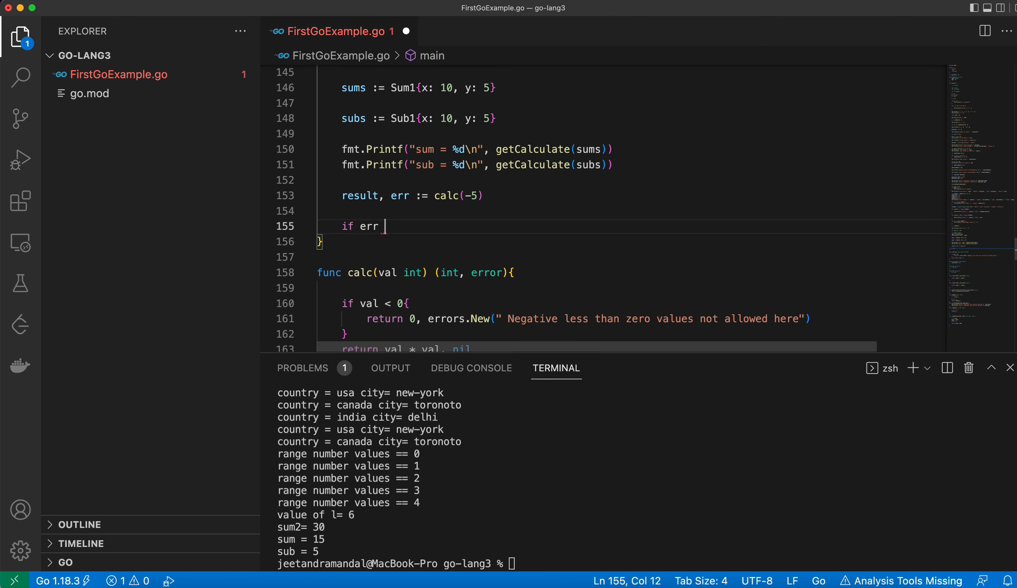
Write if err != nil { fmt.Println(err) in main.
text(!= nil)
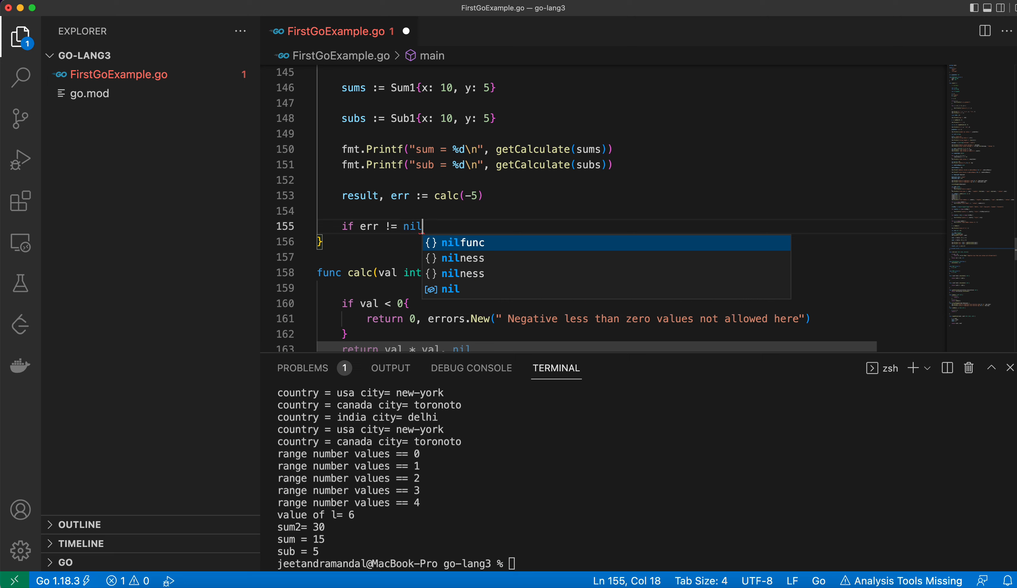
text({)
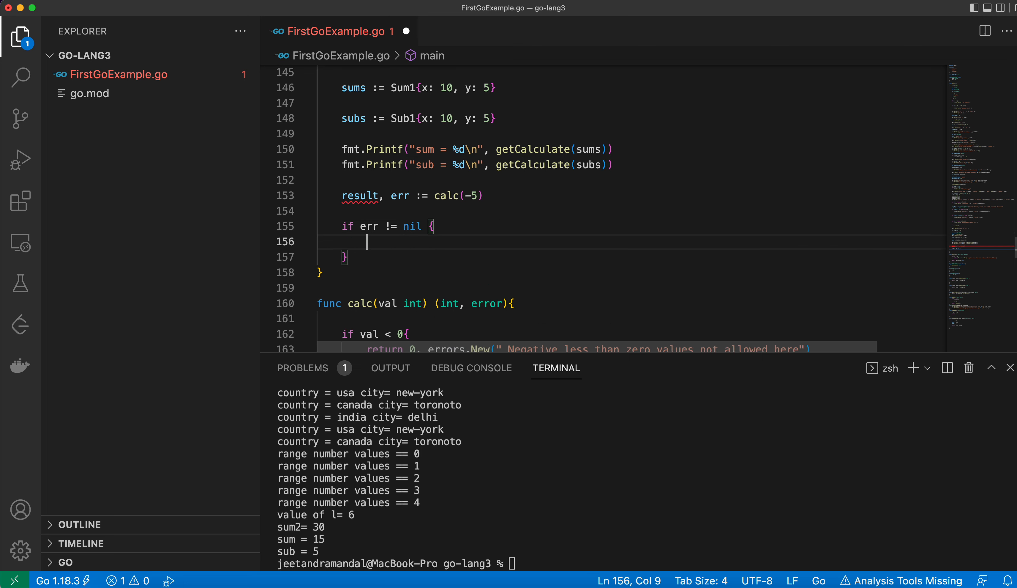
mouse_move(399, 230)
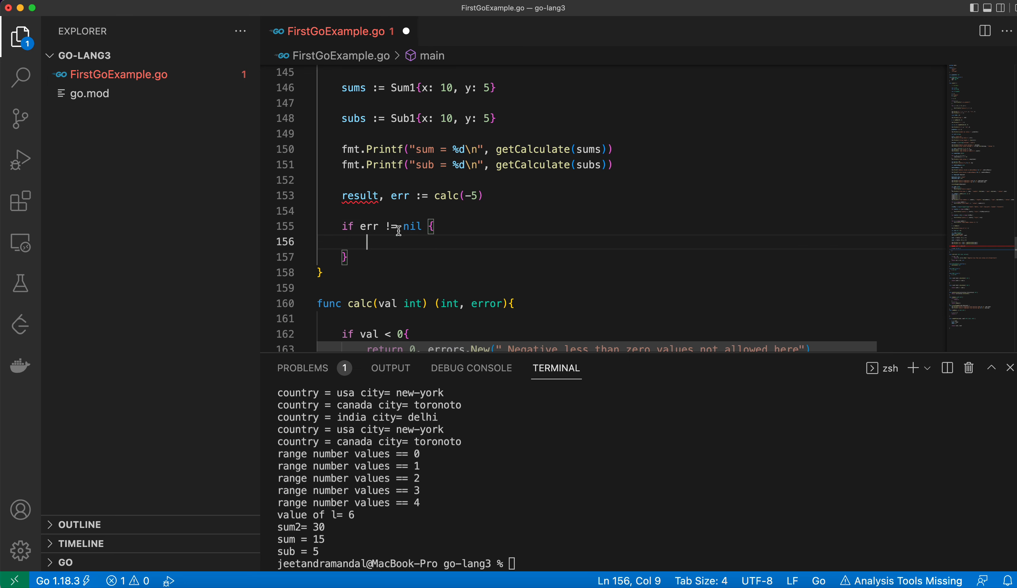
mouse_move(385, 244)
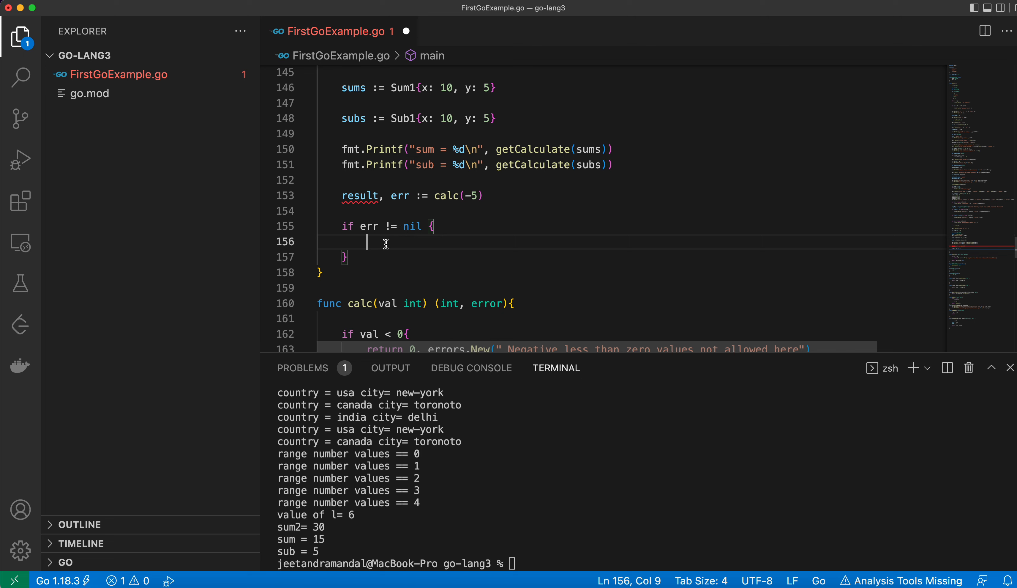
text(fmt.)
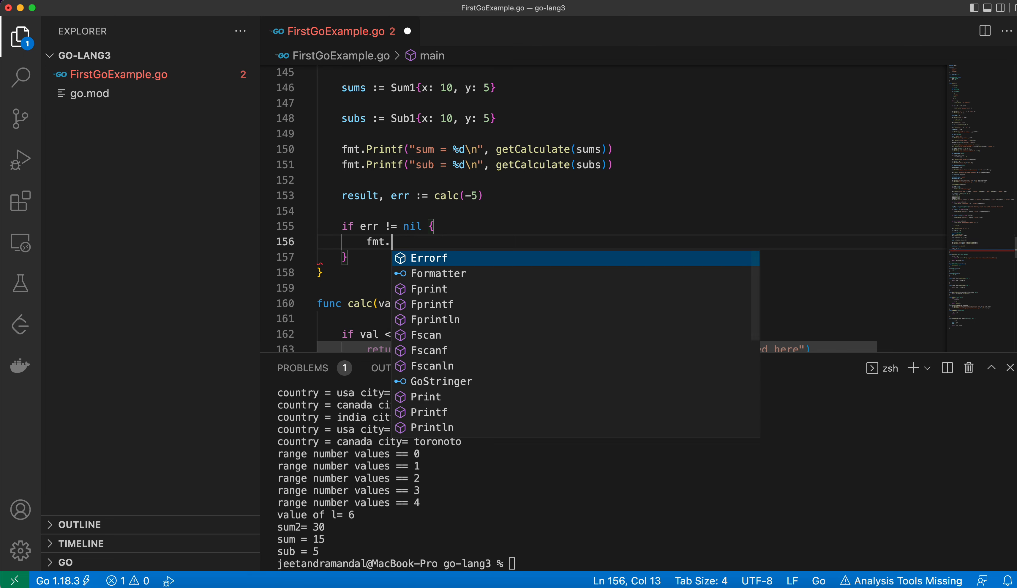
text(Println(")
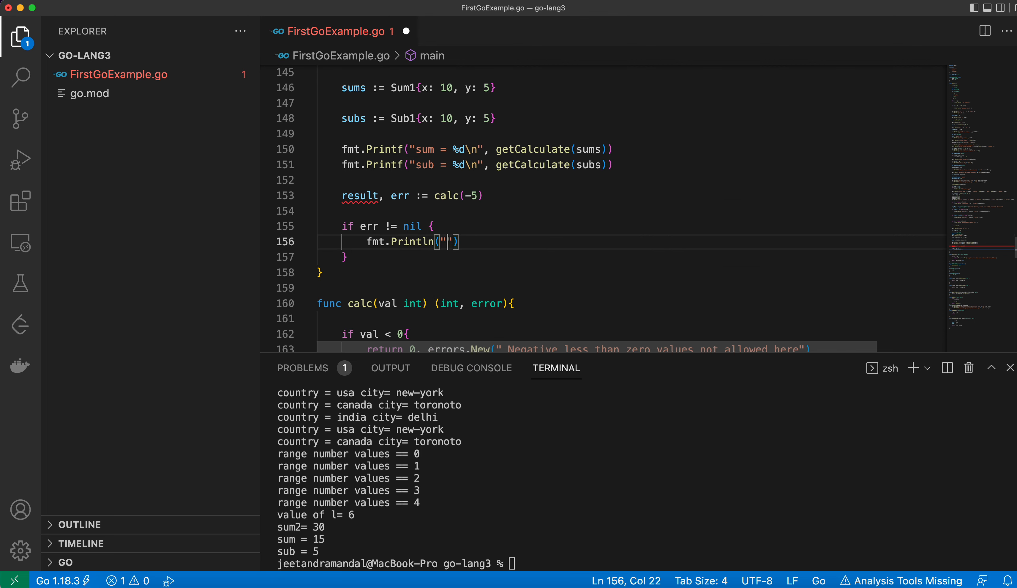
key(Backspace)
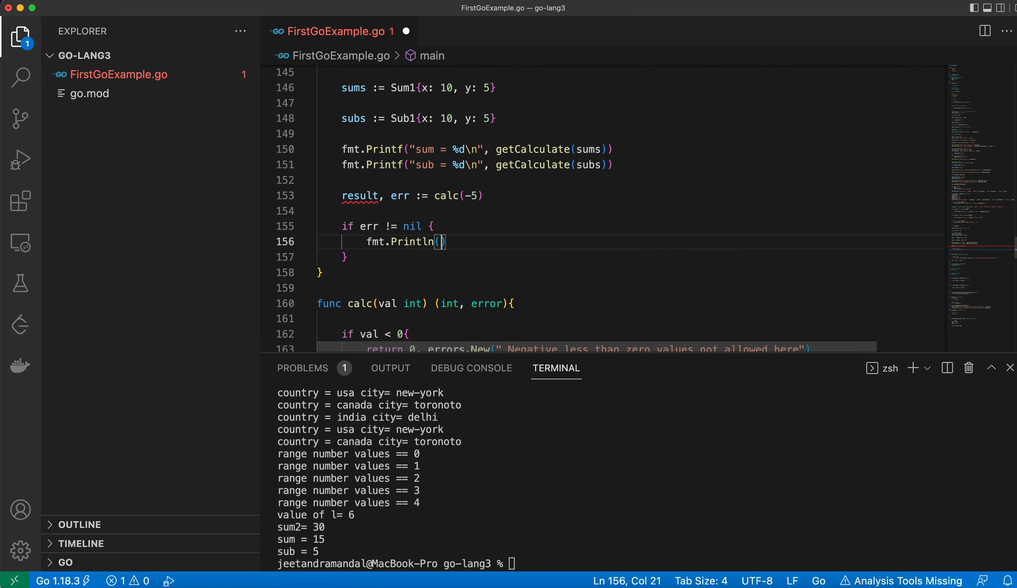
text(err)
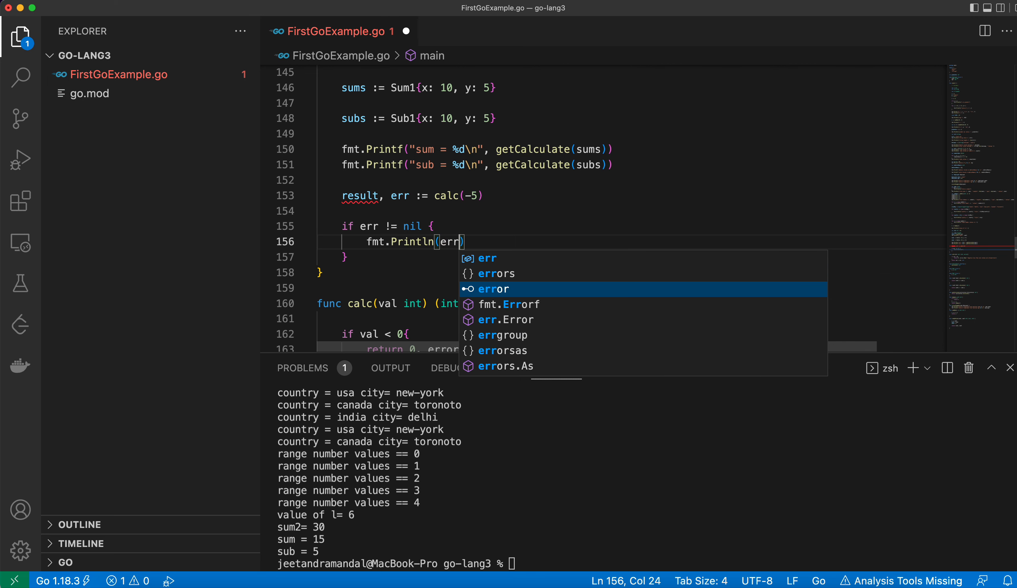
Add the else branch printing result with fmt.Println(result) and save.
text(else{)
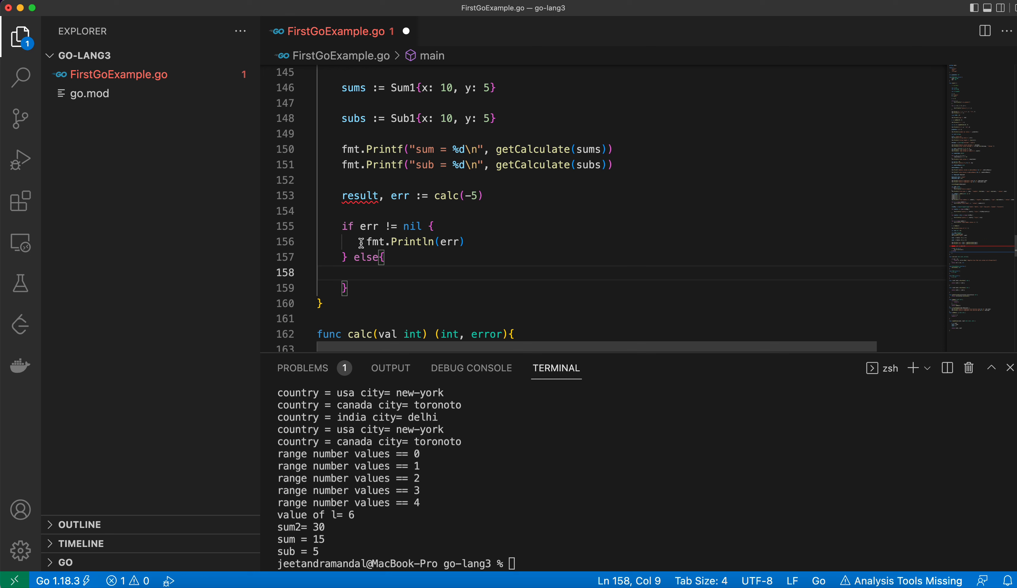
drag(365, 241, 464, 241)
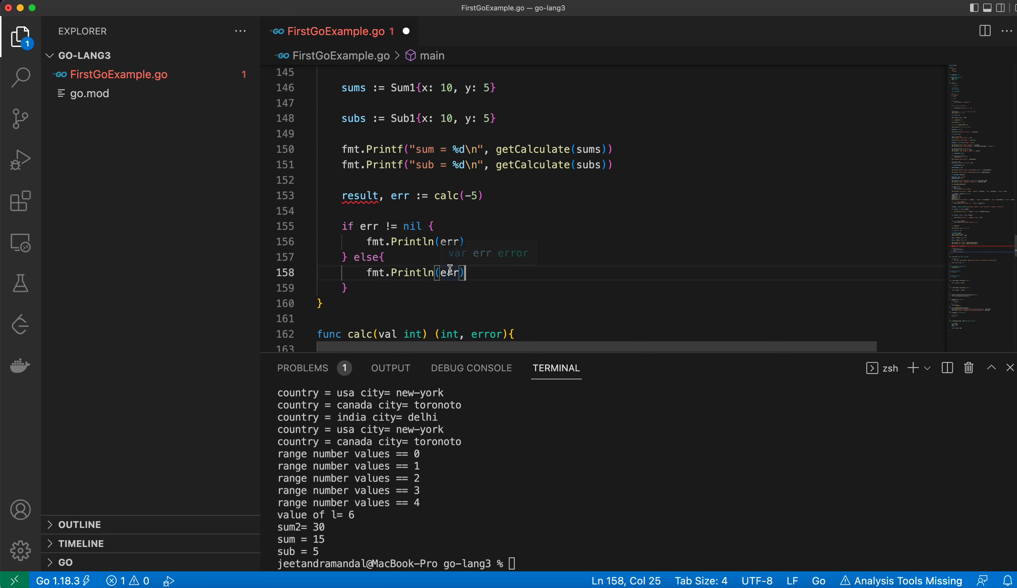
text(result)
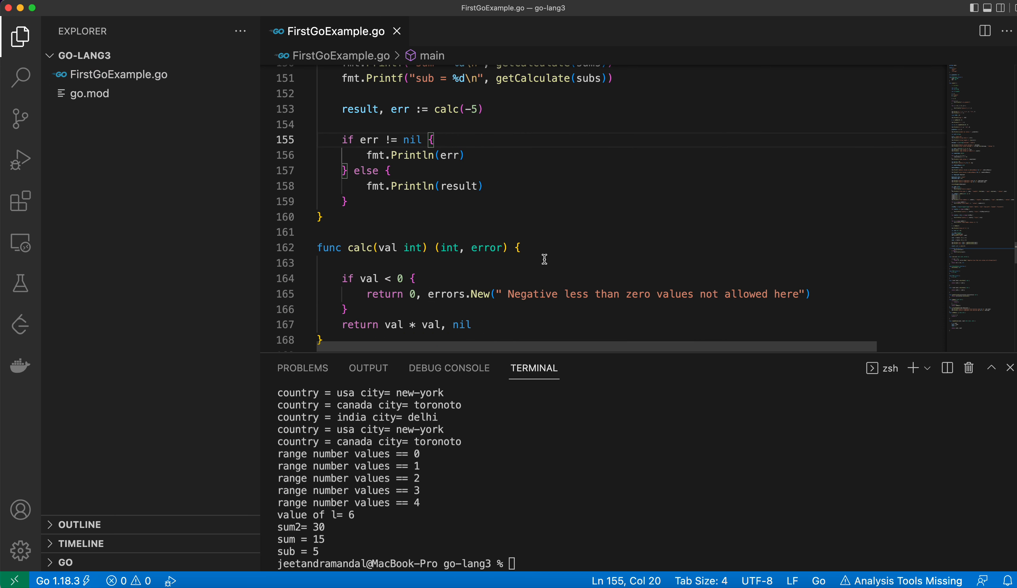
Run go run FirstGoExample.go in the terminal to print the negative-value error.
scroll(down, 3)
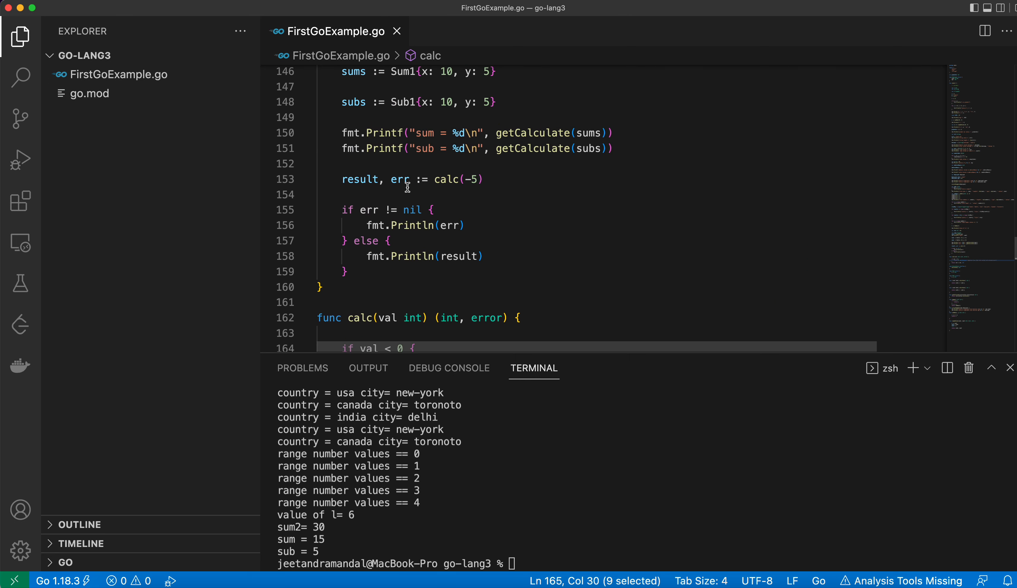
double_click(399, 179)
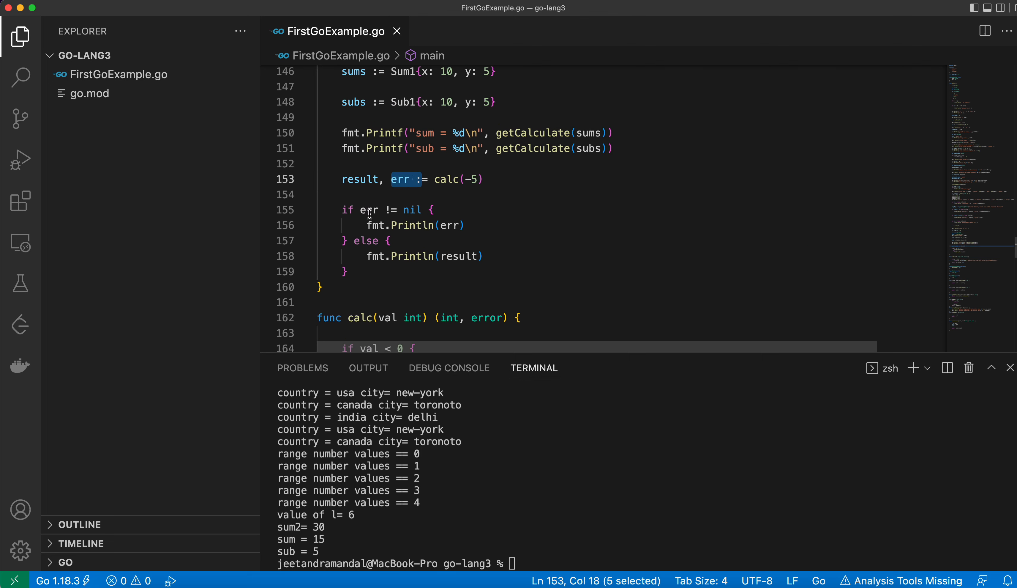
mouse_move(435, 225)
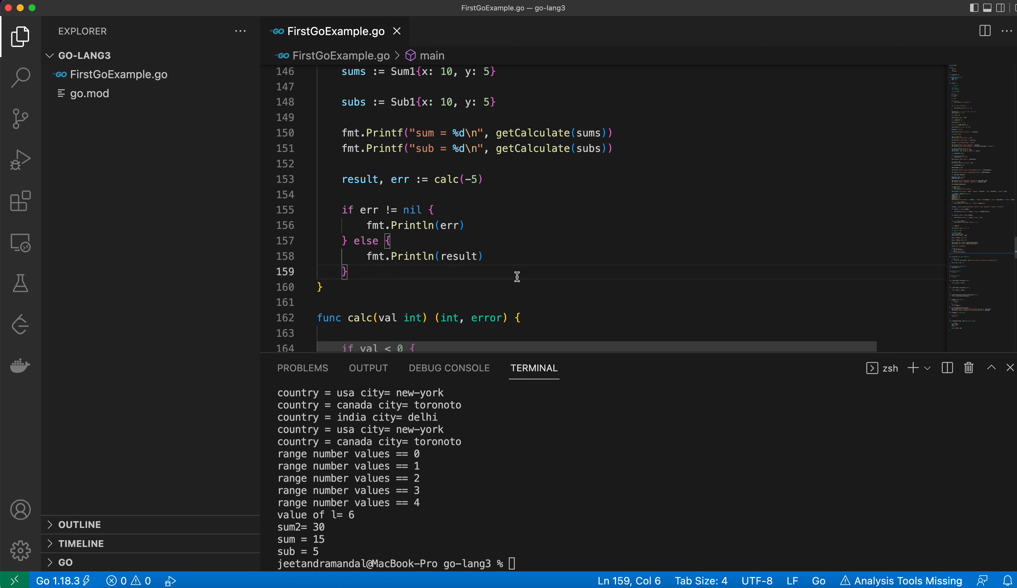
text(go run FirstGoExample.go)
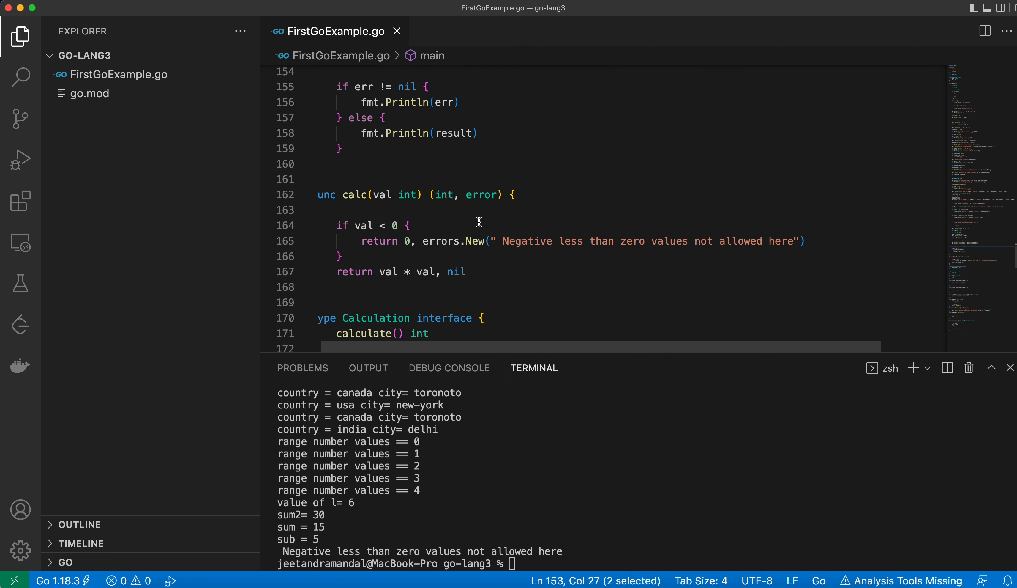
Select the error message text on calc's return line.
click(473, 241)
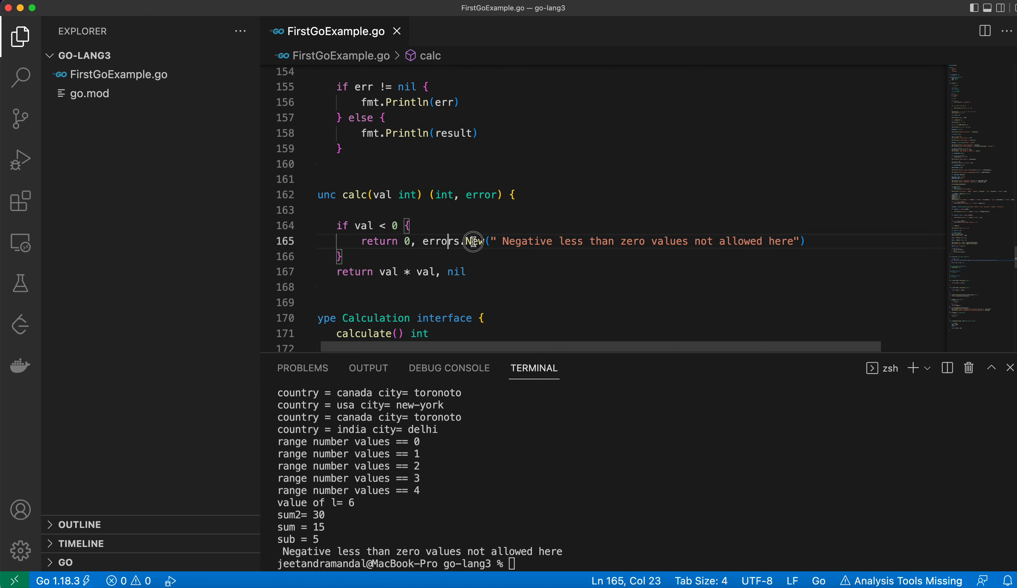
drag(450, 240, 551, 241)
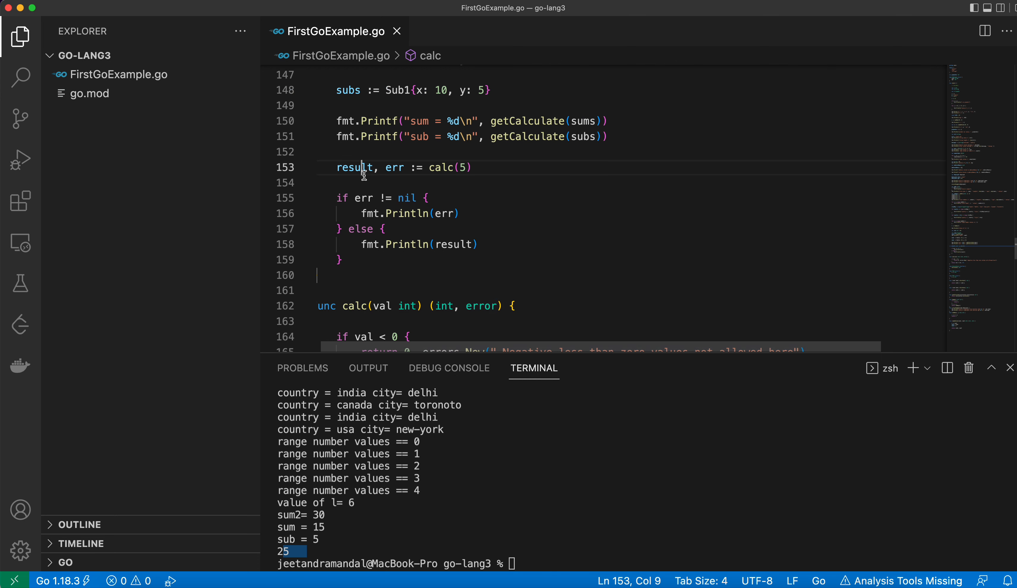
Review main's err check from calc and its else branch after the run printed 25.
scroll(down, 3)
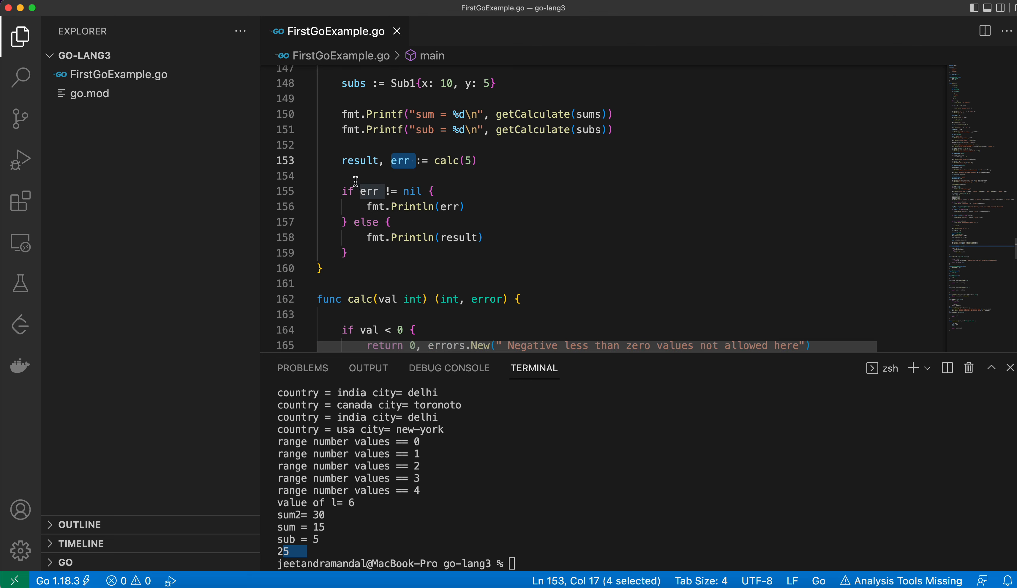
double_click(448, 207)
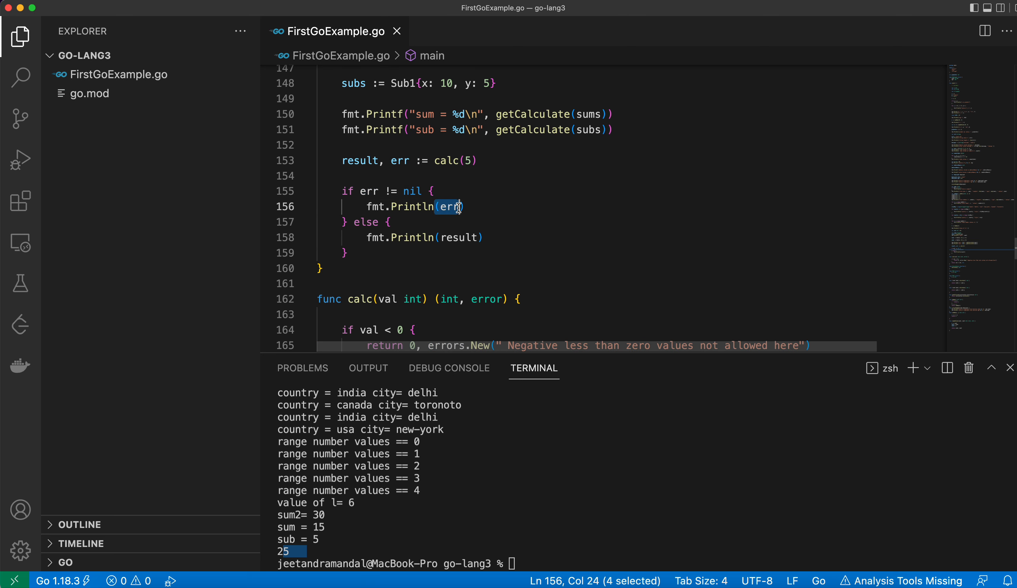
click(390, 222)
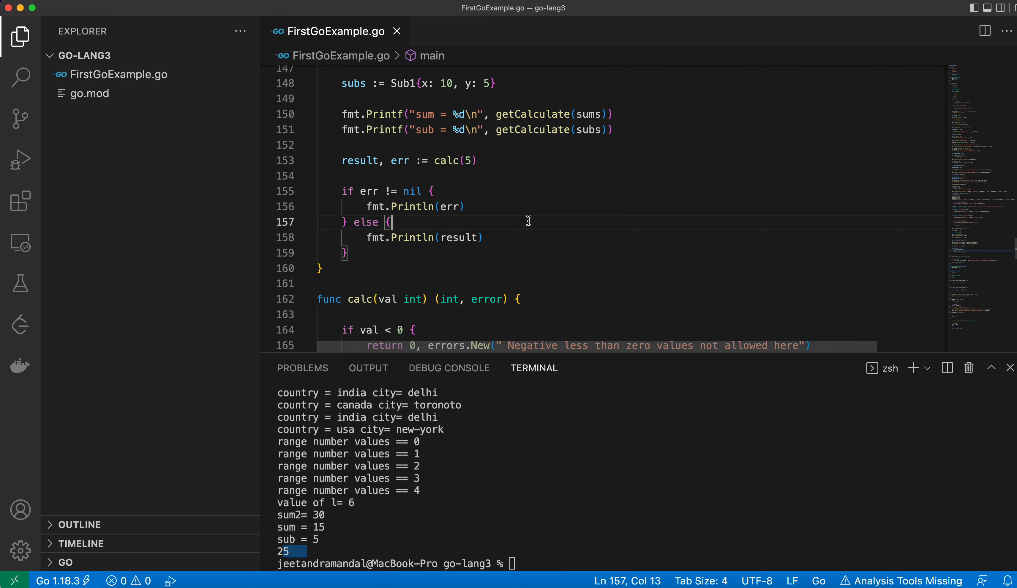
mouse_move(563, 217)
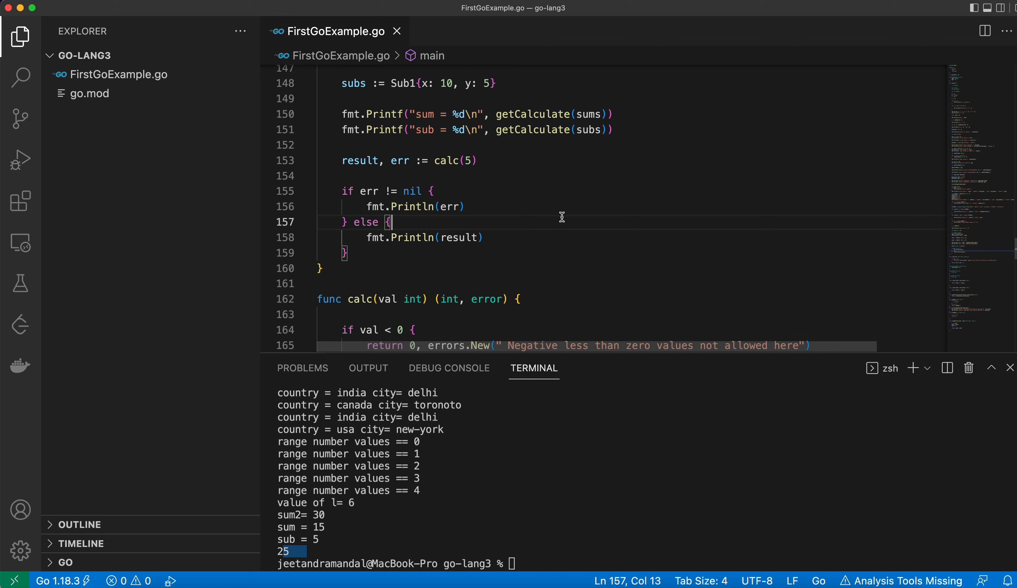
mouse_move(584, 185)
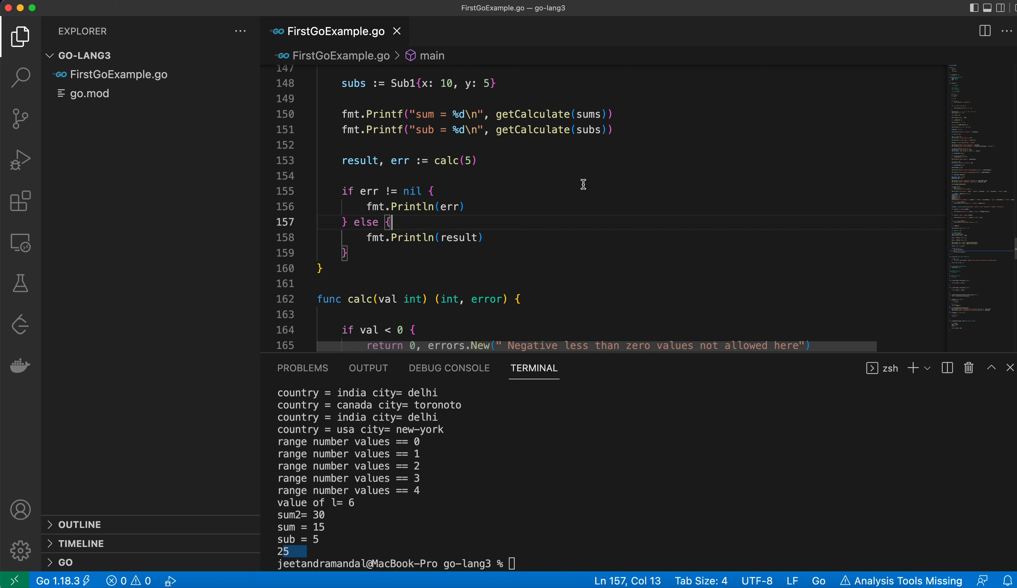
mouse_move(676, 103)
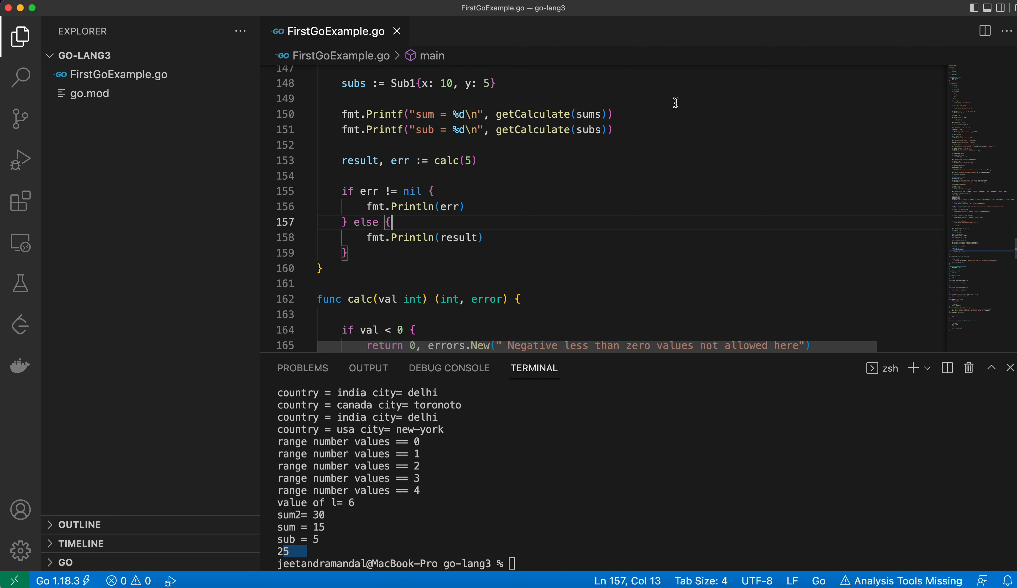
mouse_move(719, 8)
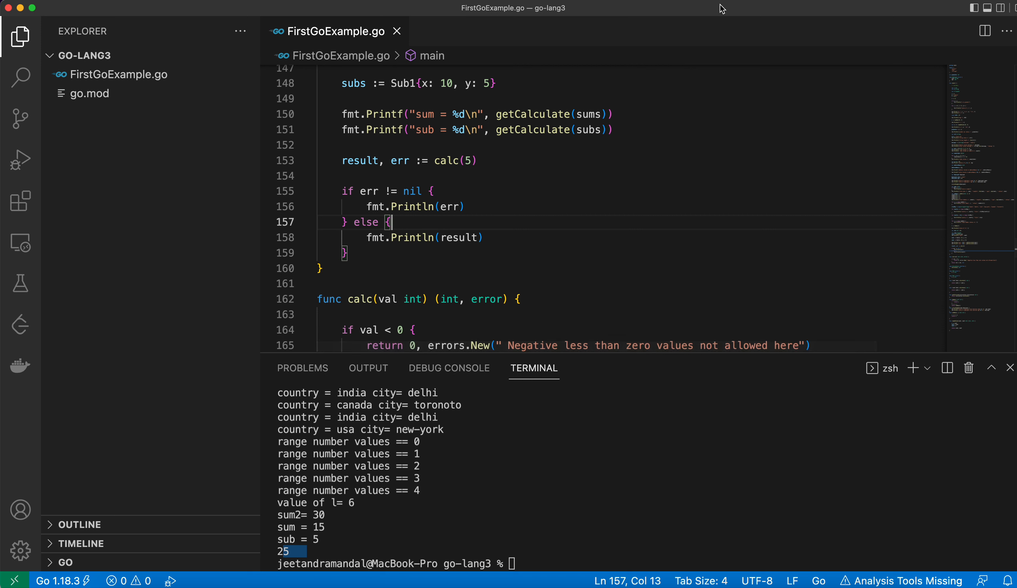